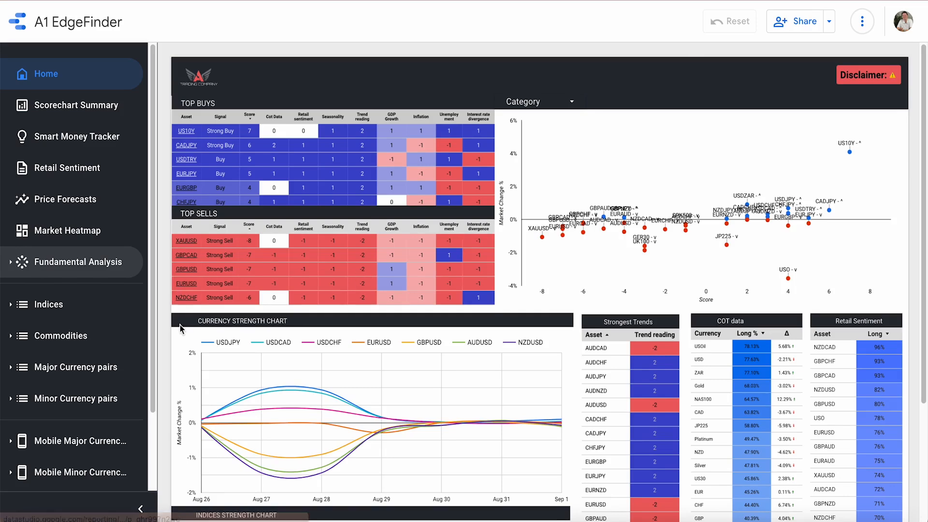
Expand the Fundamental Analysis section in the sidebar to list its sub-pages
scroll("down", 3)
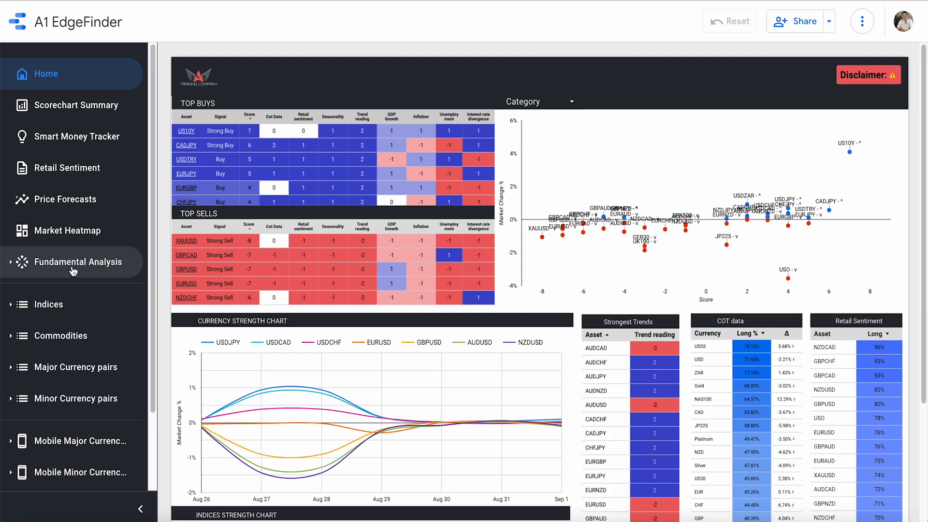
left_click(83, 262)
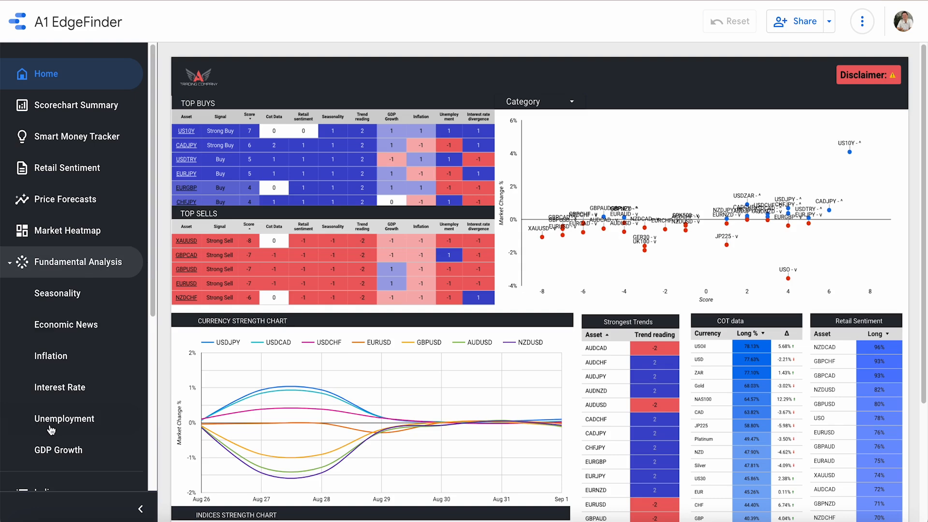
mouse_move(69, 424)
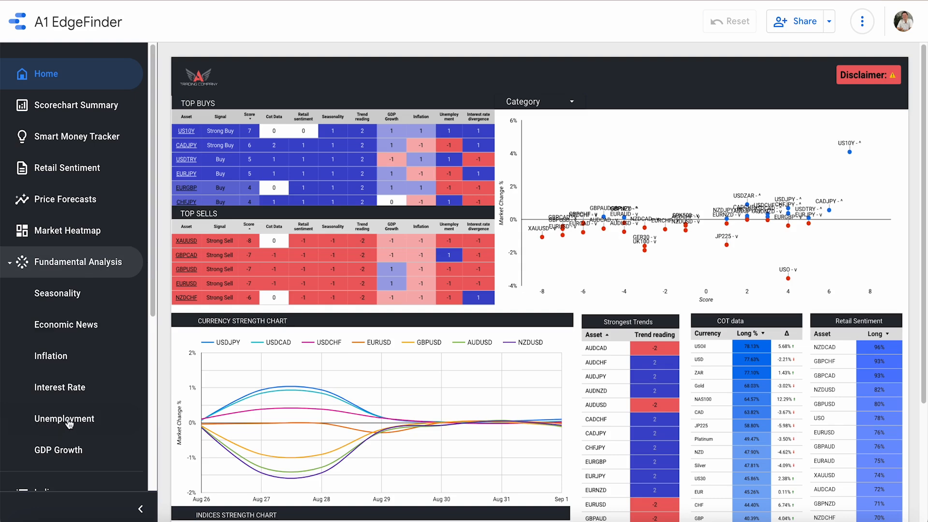
Show the Unemployment page with the country chart since 1991 and currency table
left_click(63, 418)
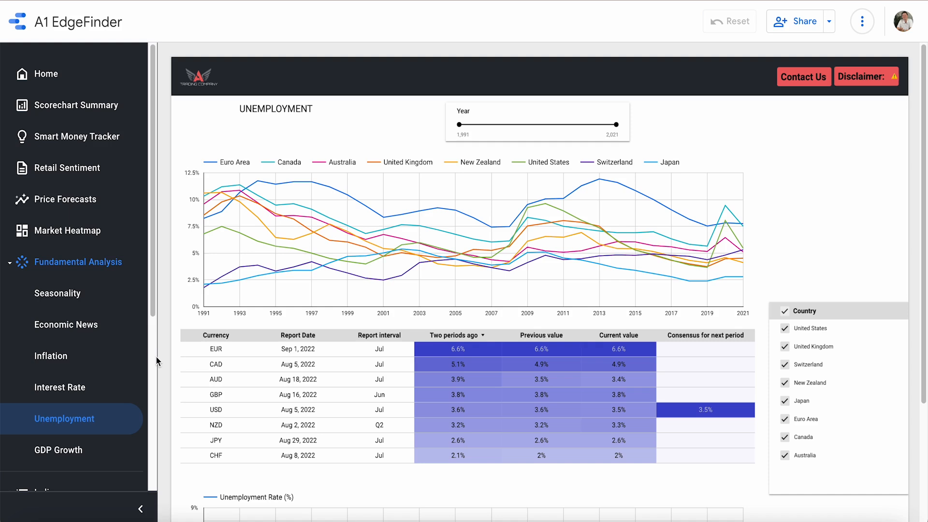
mouse_move(172, 383)
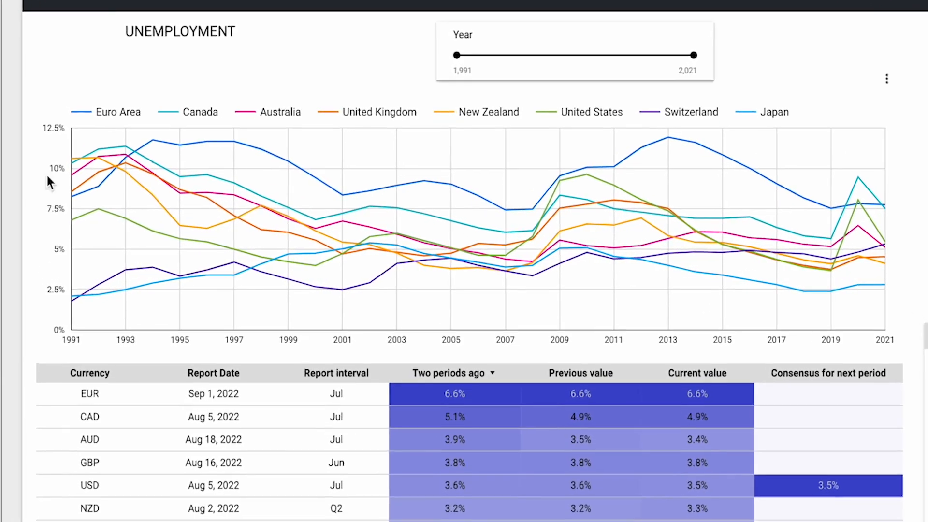
scroll("down", 3)
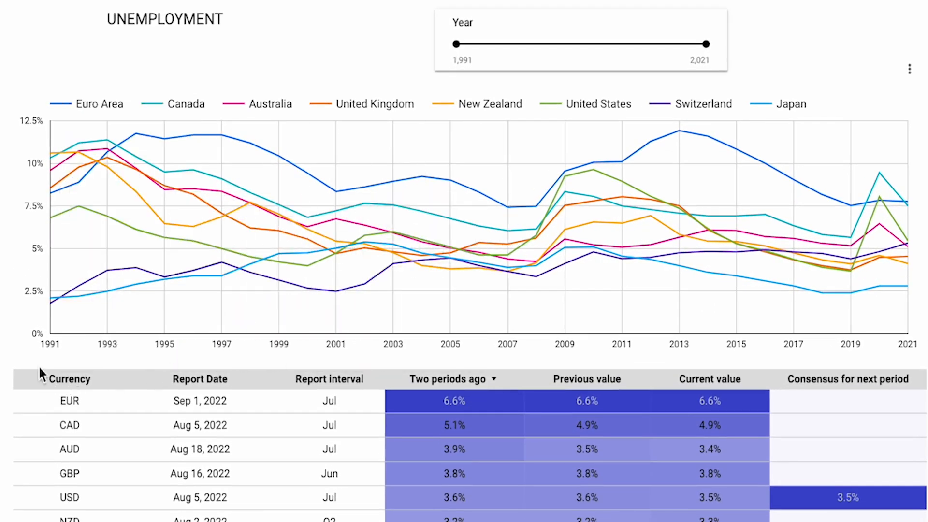
mouse_move(663, 349)
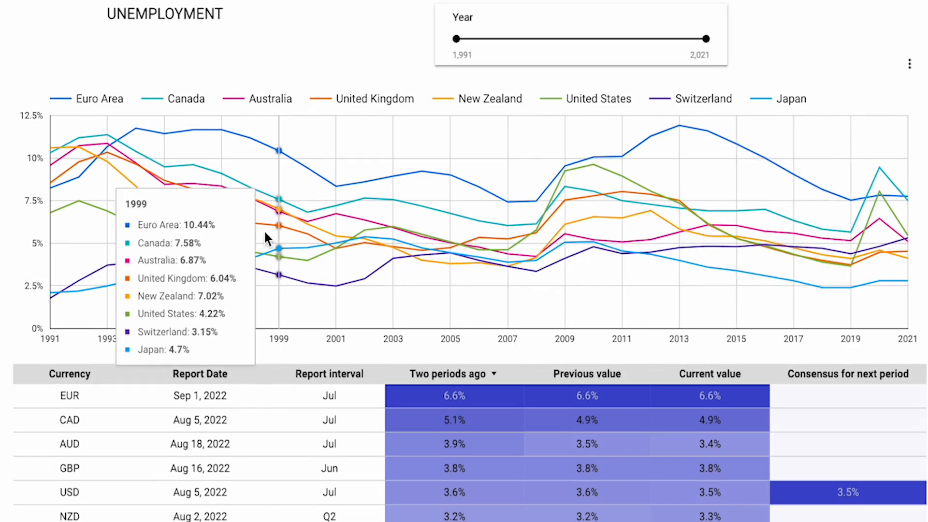
mouse_move(53, 231)
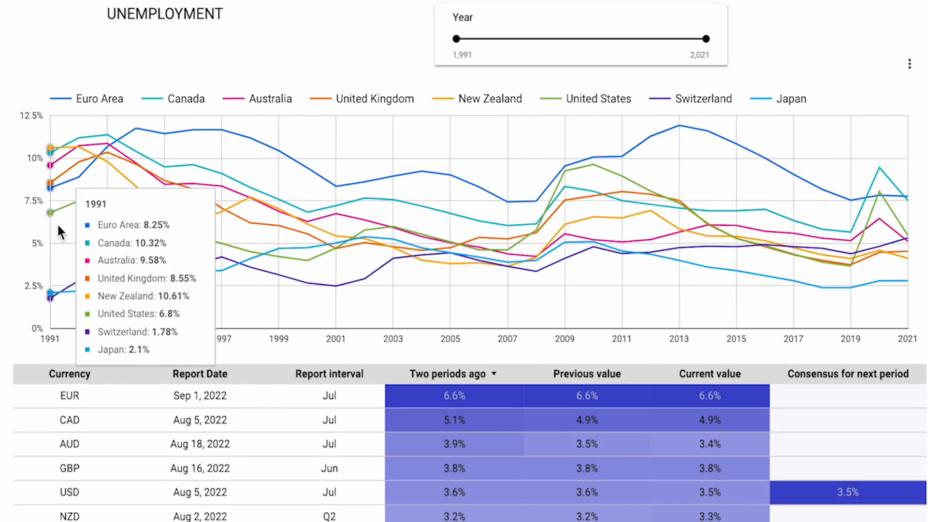
mouse_move(168, 216)
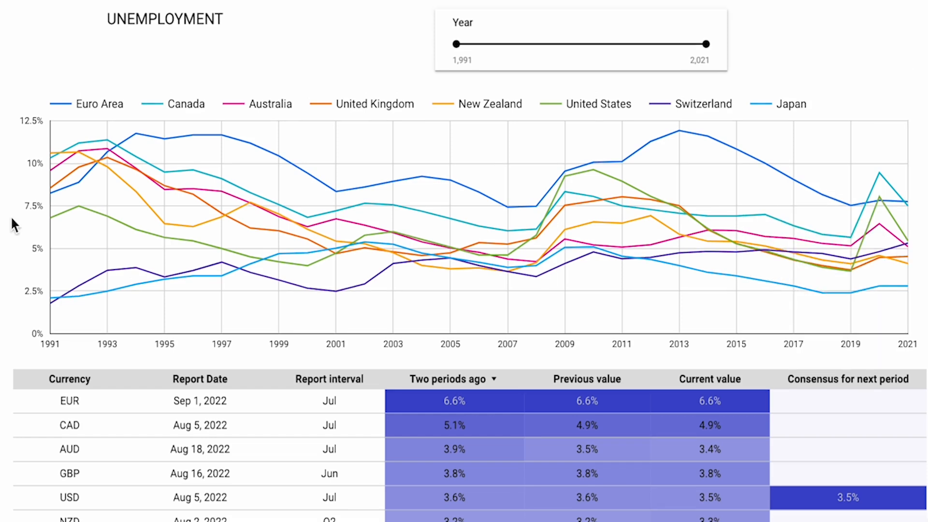
Scroll through the unemployment table of all eight currencies down to the rate chart
scroll("down", 3)
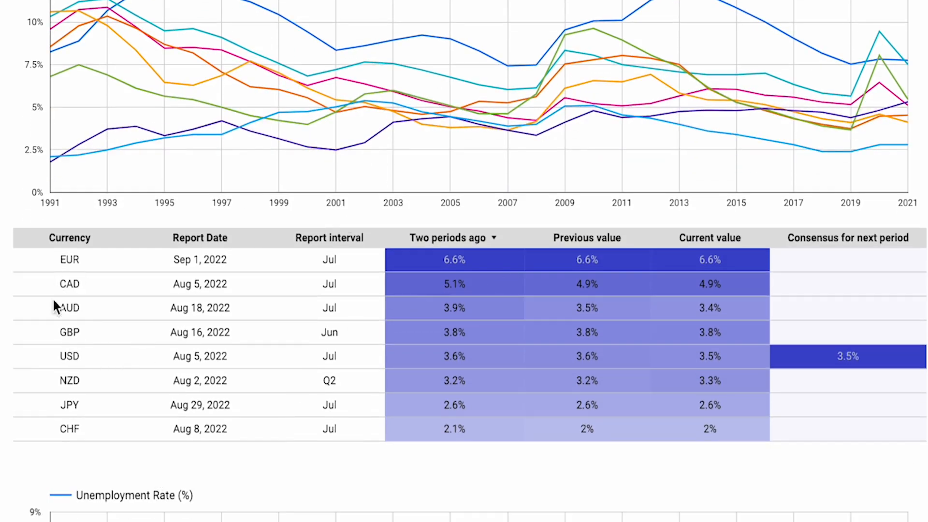
mouse_move(72, 366)
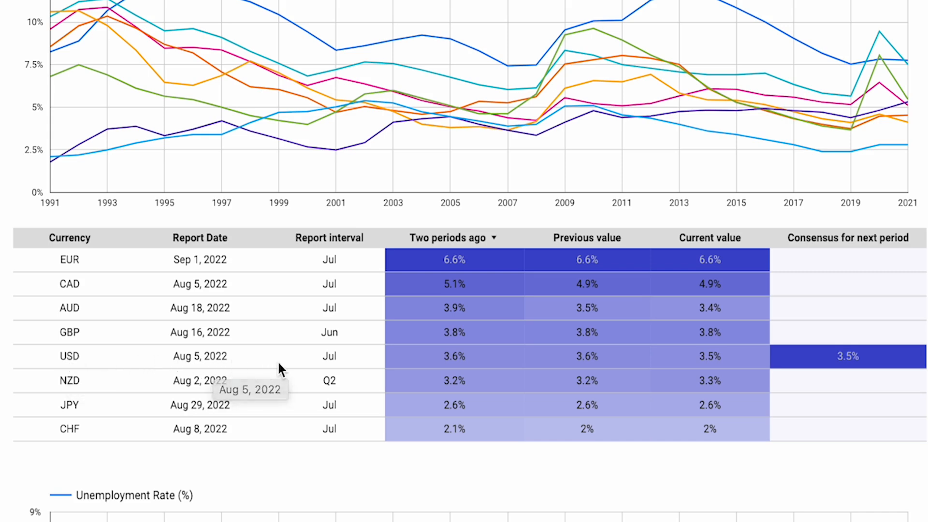
mouse_move(313, 244)
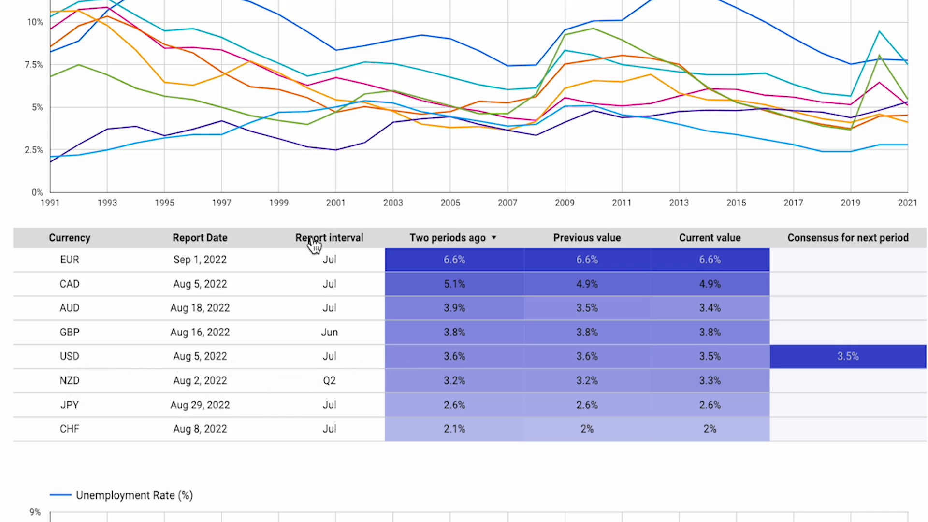
mouse_move(335, 357)
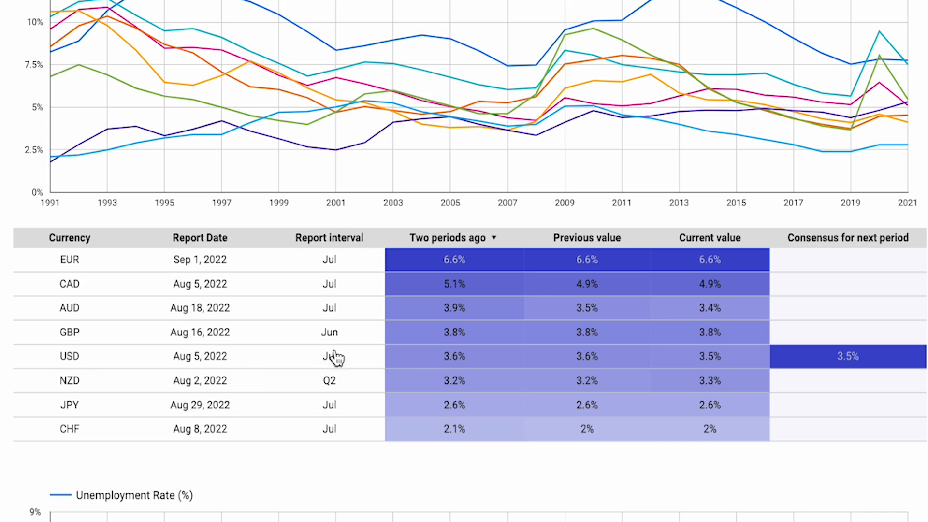
mouse_move(331, 356)
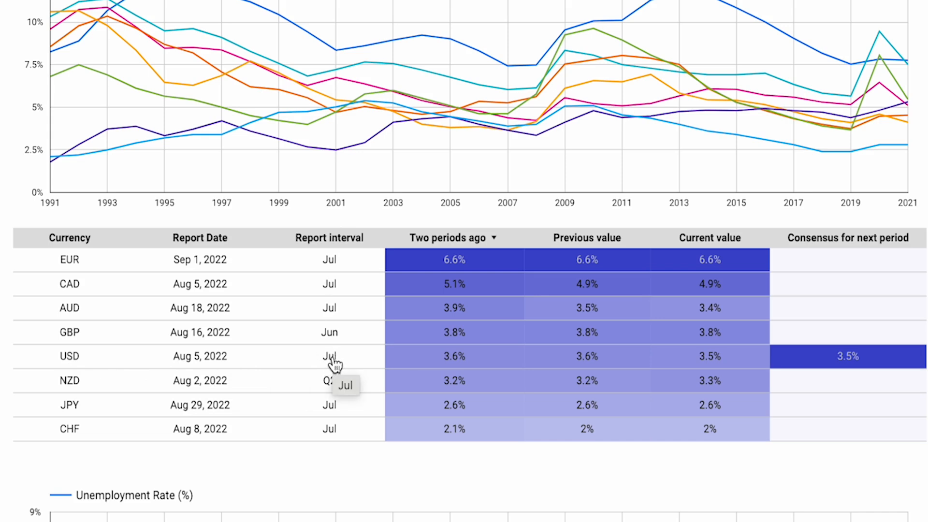
mouse_move(718, 247)
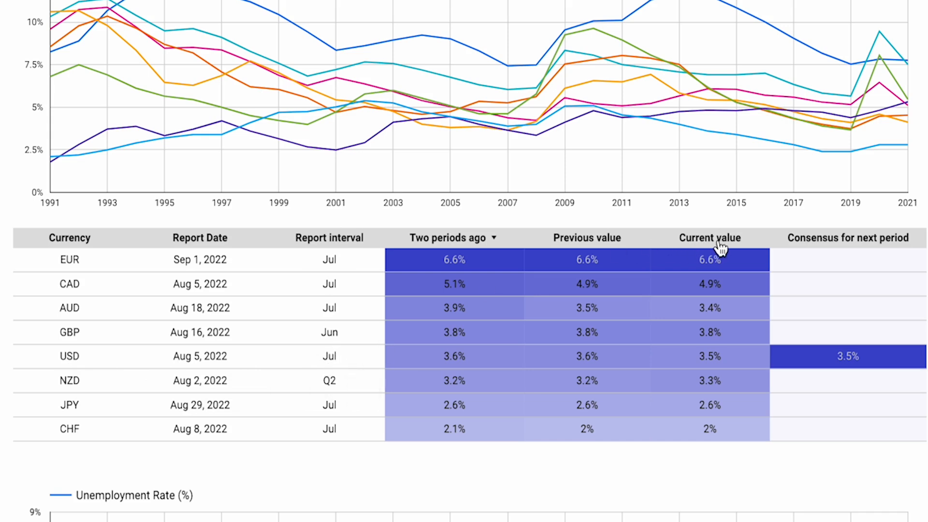
mouse_move(709, 368)
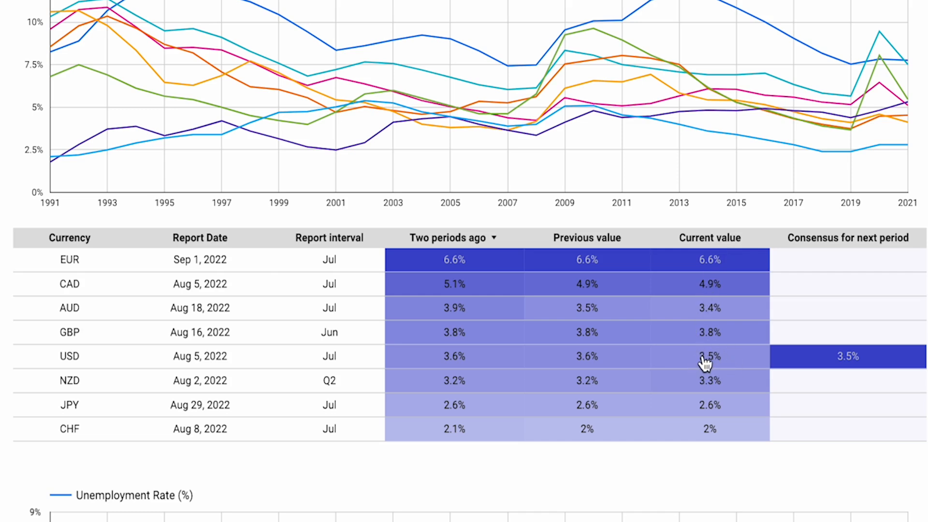
mouse_move(596, 373)
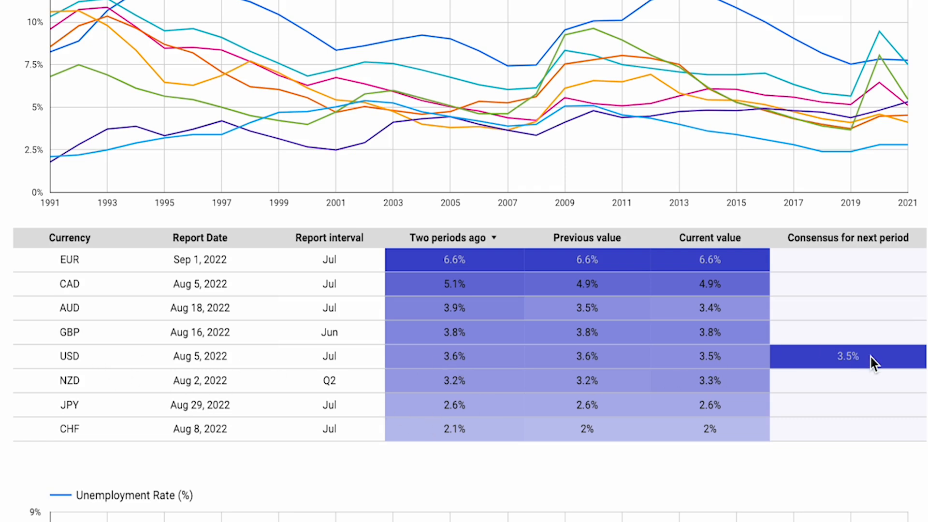
mouse_move(834, 357)
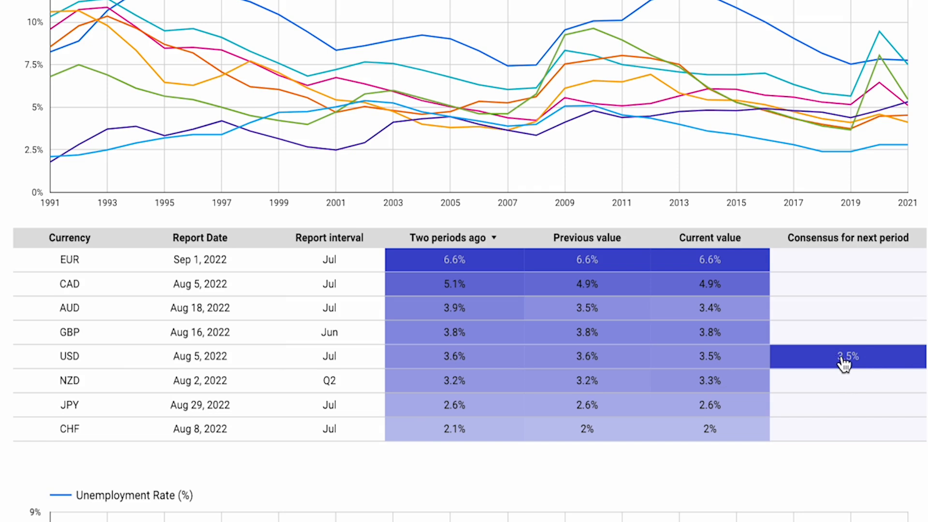
mouse_move(850, 362)
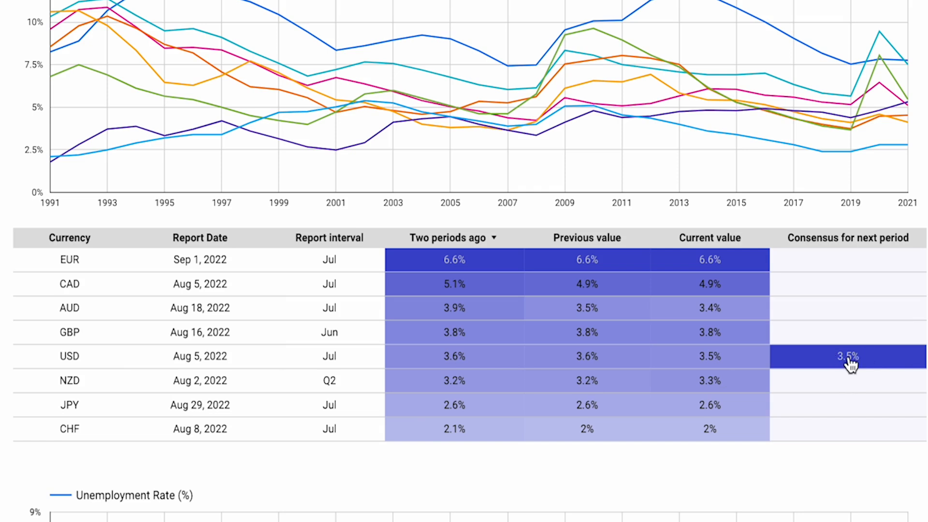
mouse_move(581, 332)
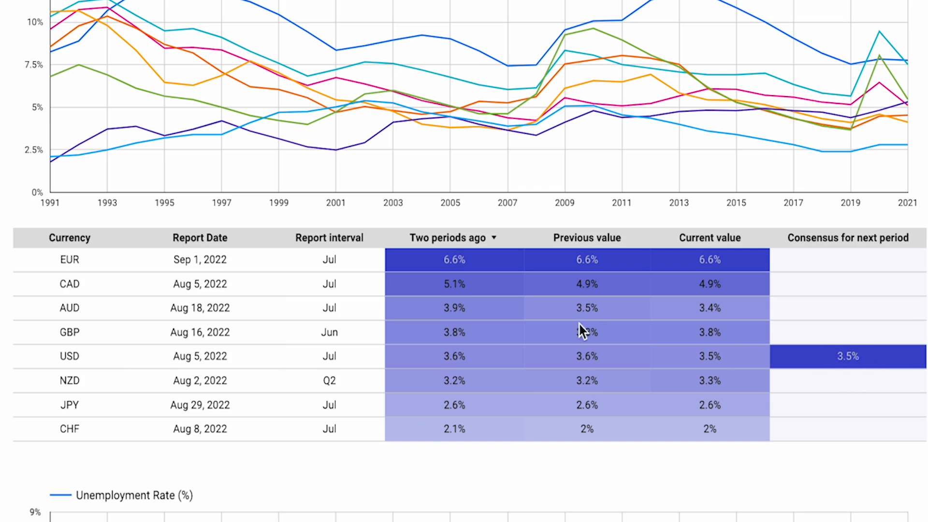
mouse_move(141, 263)
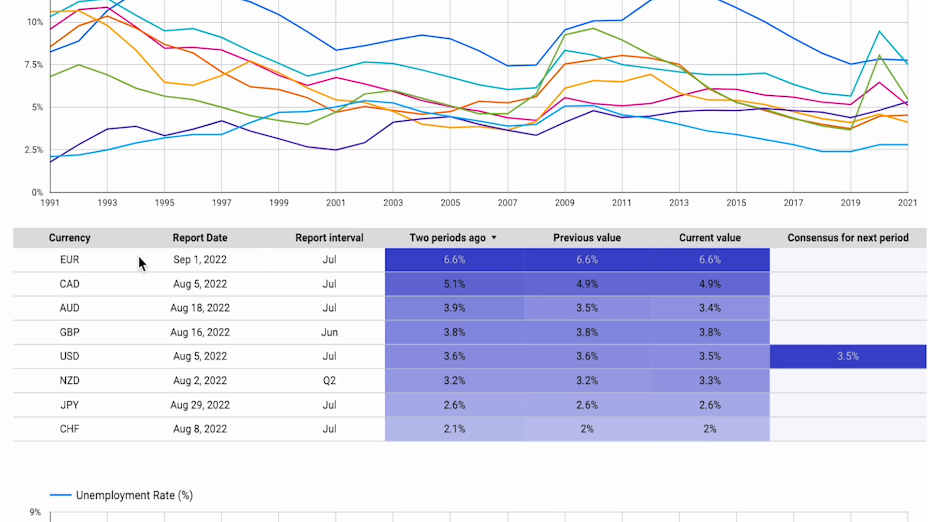
mouse_move(162, 431)
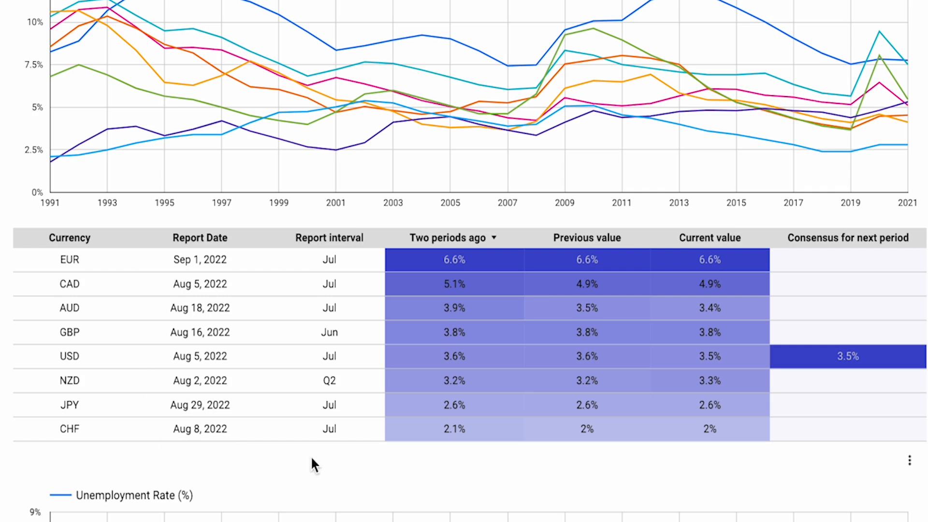
mouse_move(379, 389)
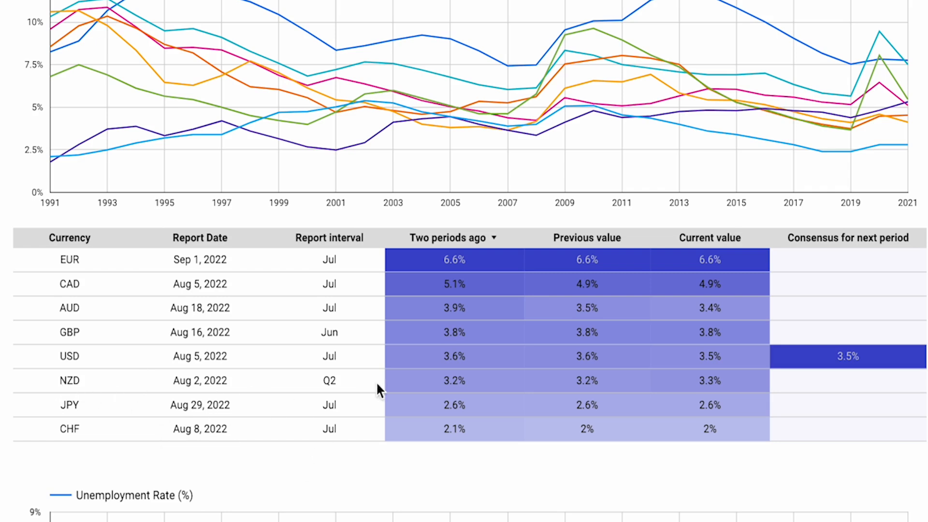
mouse_move(594, 395)
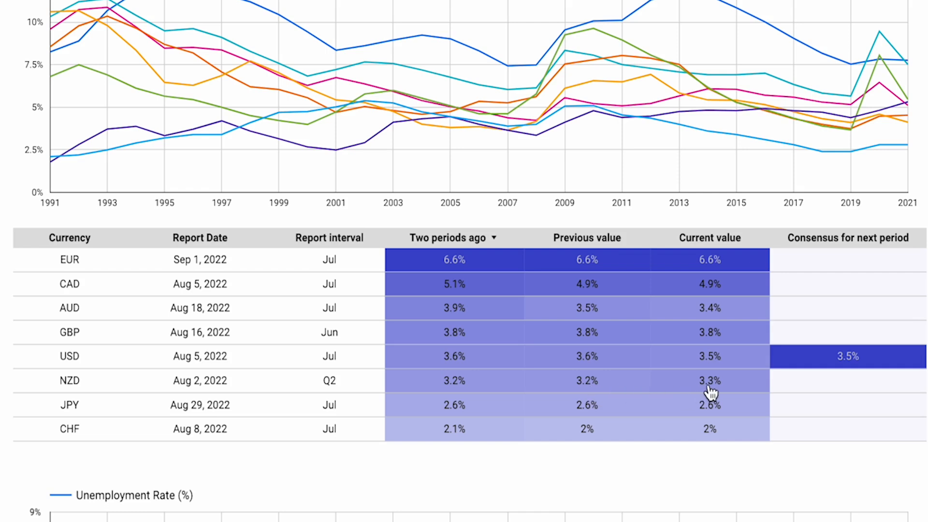
mouse_move(716, 395)
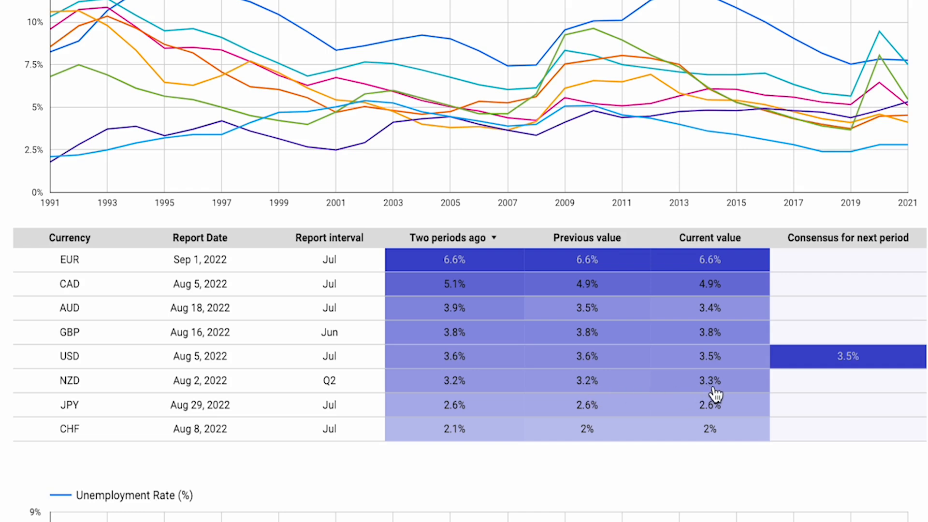
mouse_move(165, 241)
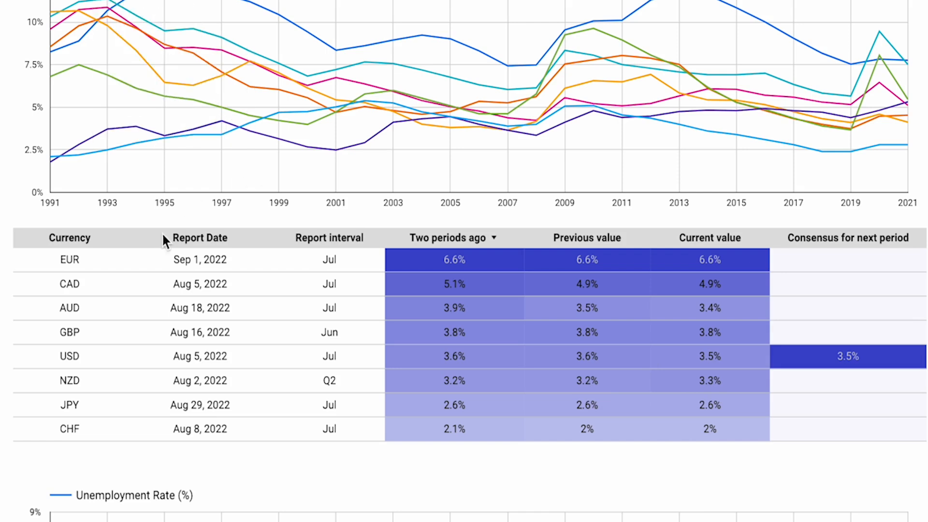
mouse_move(596, 320)
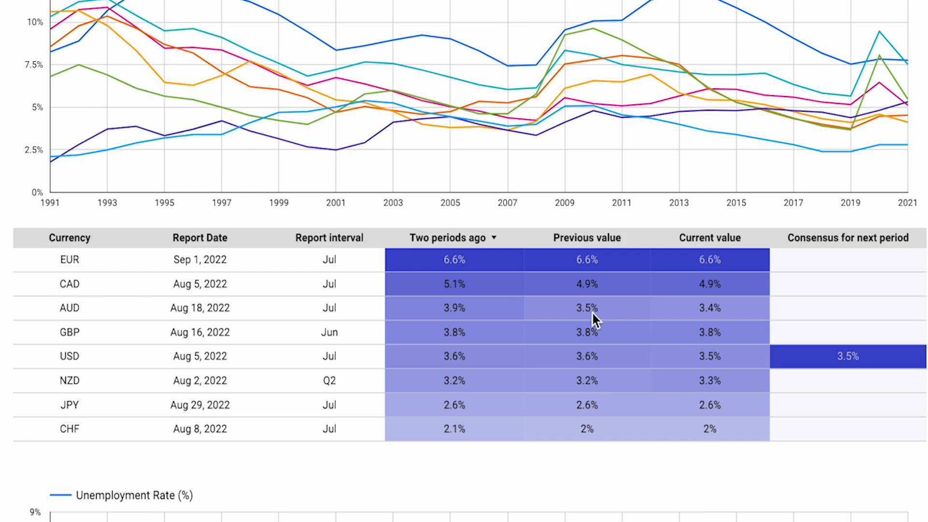
mouse_move(594, 298)
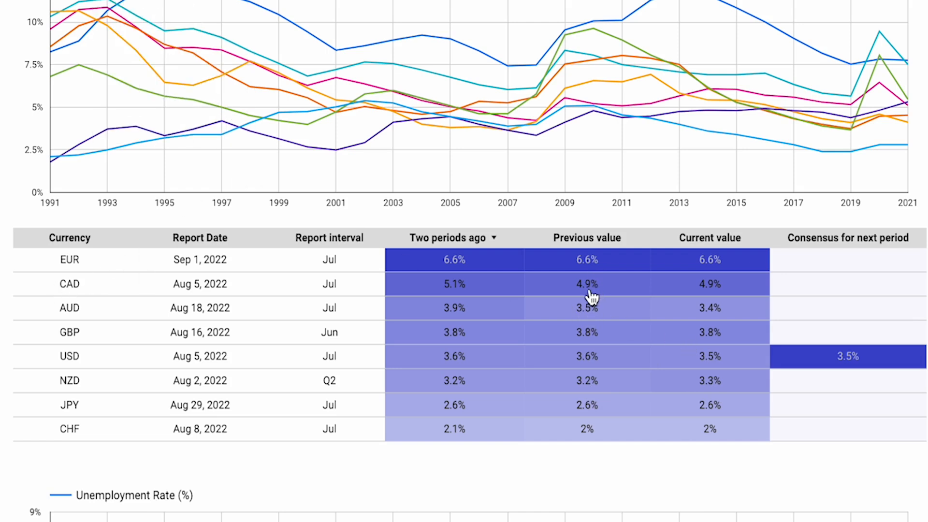
mouse_move(721, 294)
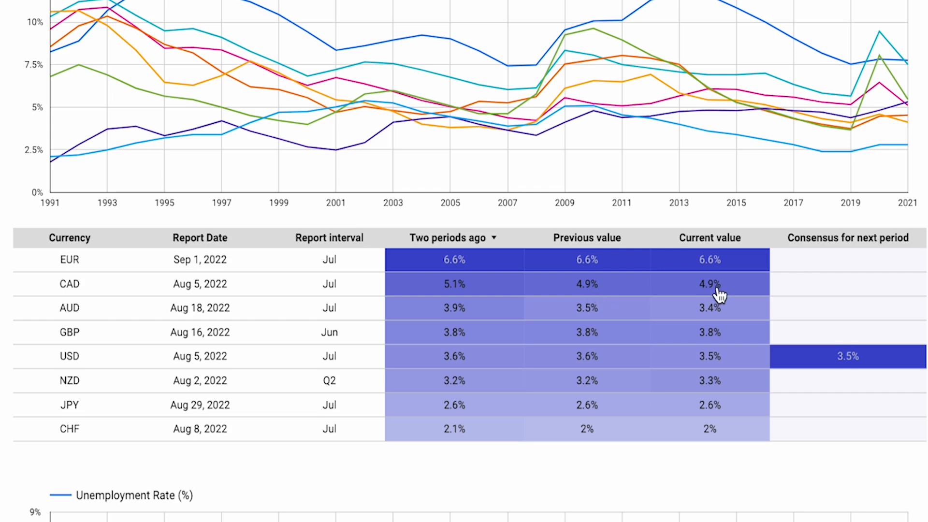
mouse_move(449, 290)
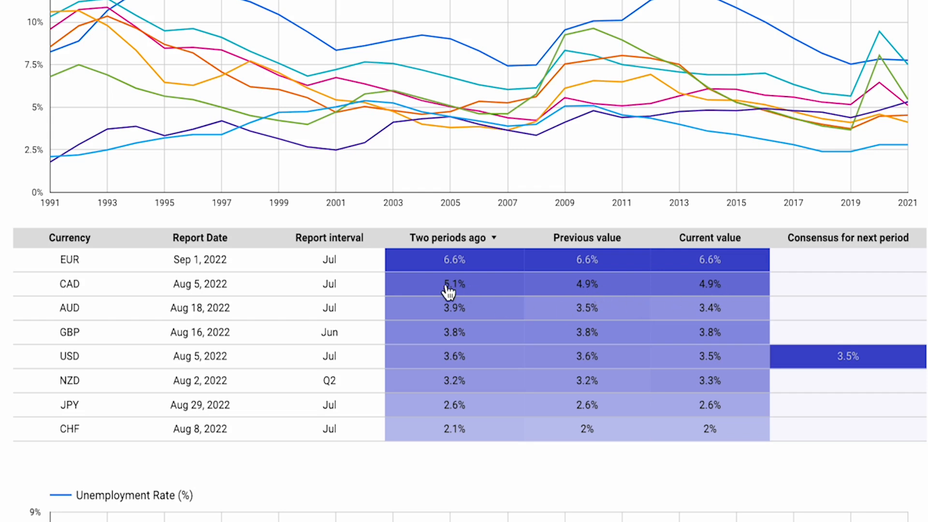
mouse_move(452, 298)
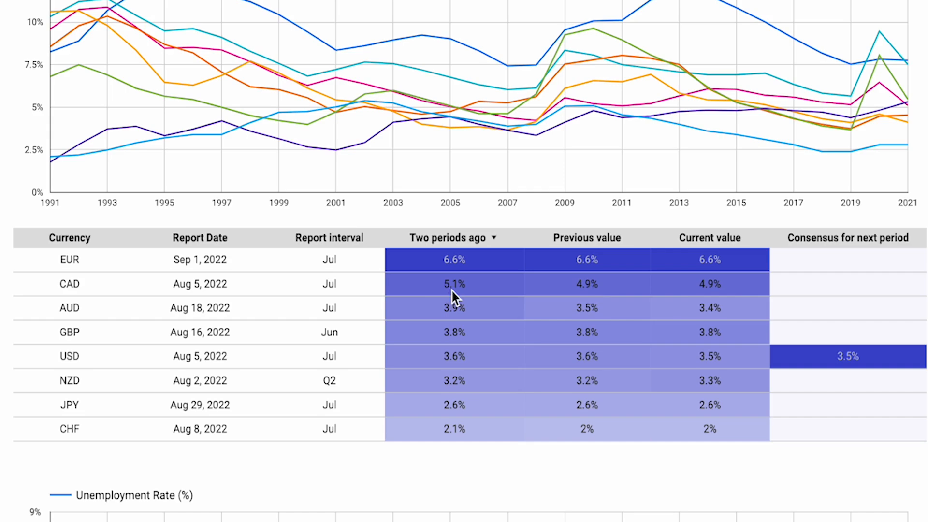
mouse_move(392, 407)
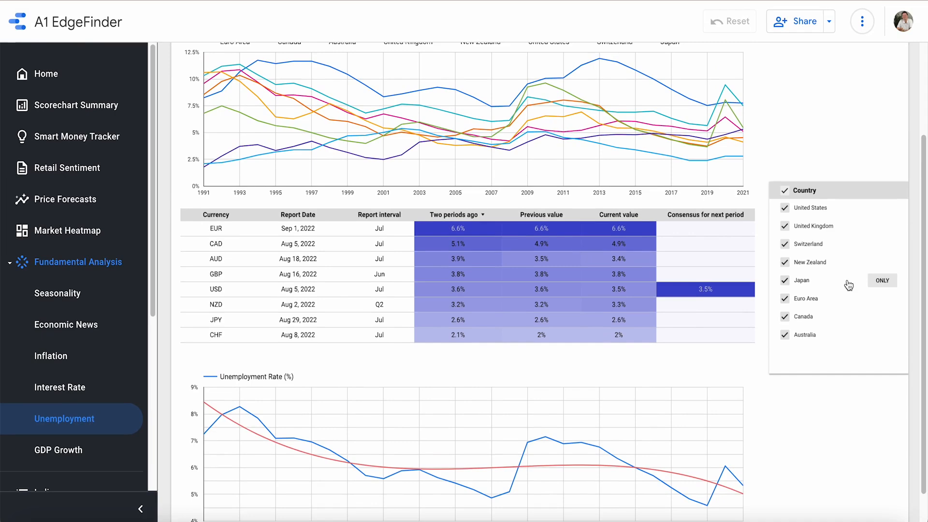
Filter the unemployment chart to Japan only
left_click(881, 280)
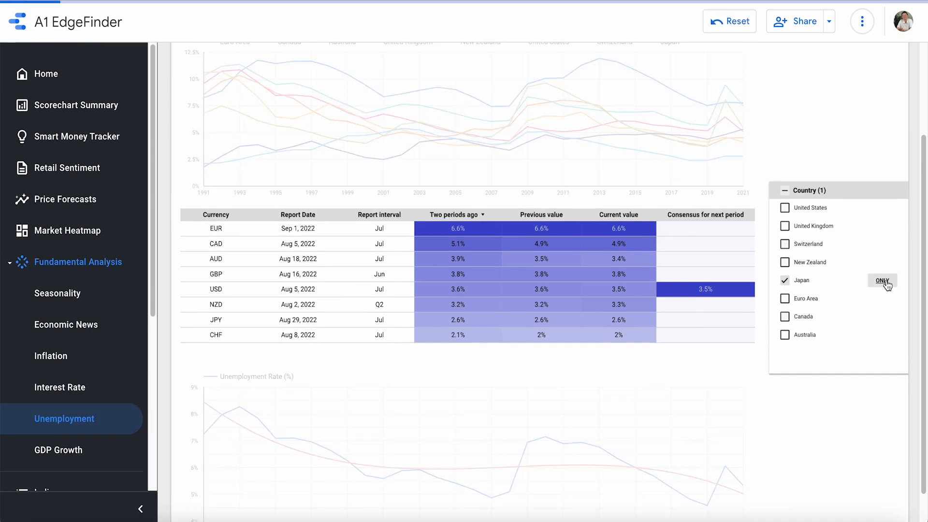
left_click(881, 280)
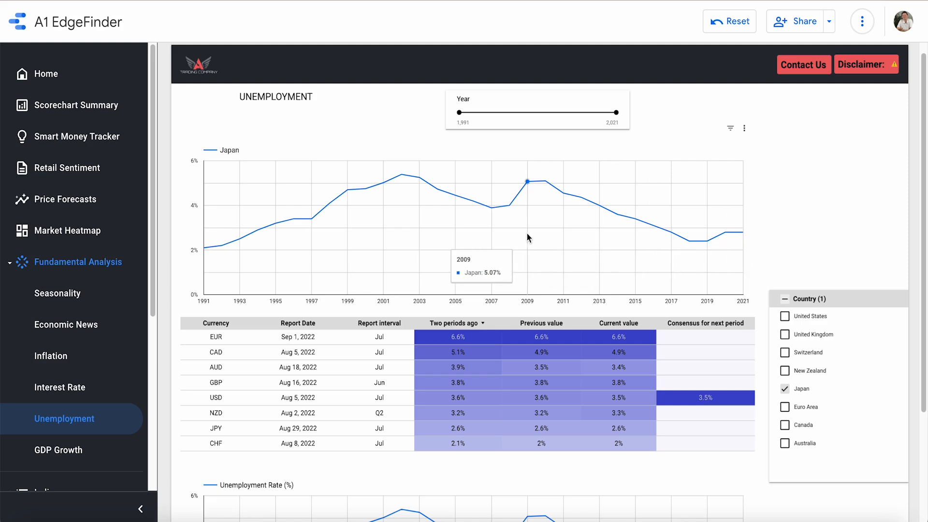
mouse_move(671, 233)
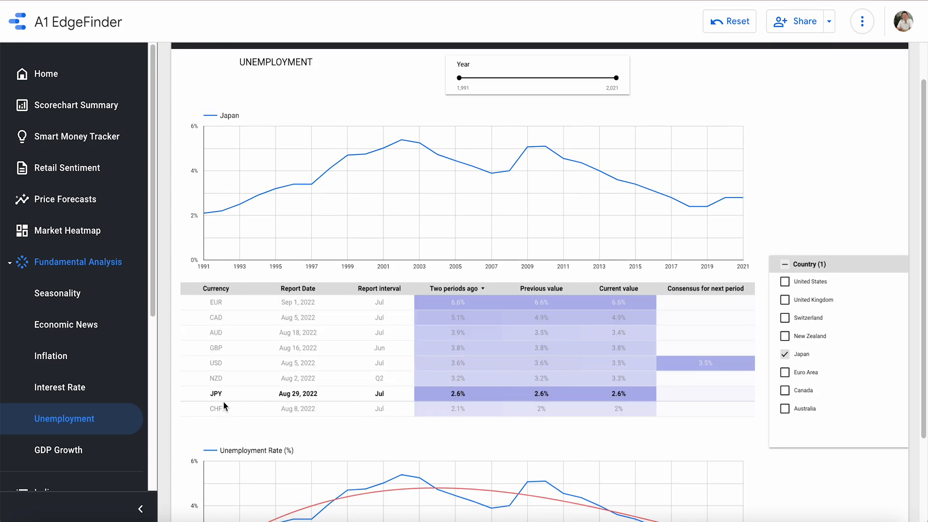
scroll("down", 3)
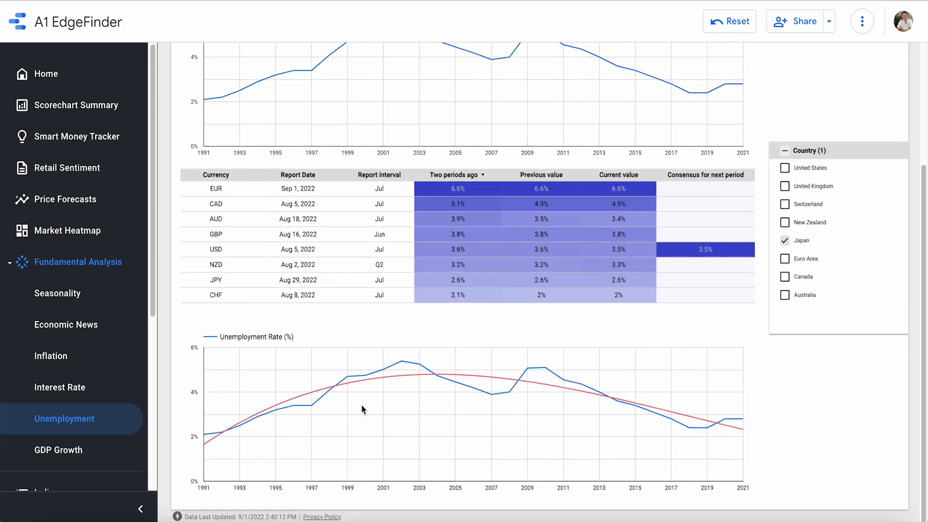
scroll("down", 3)
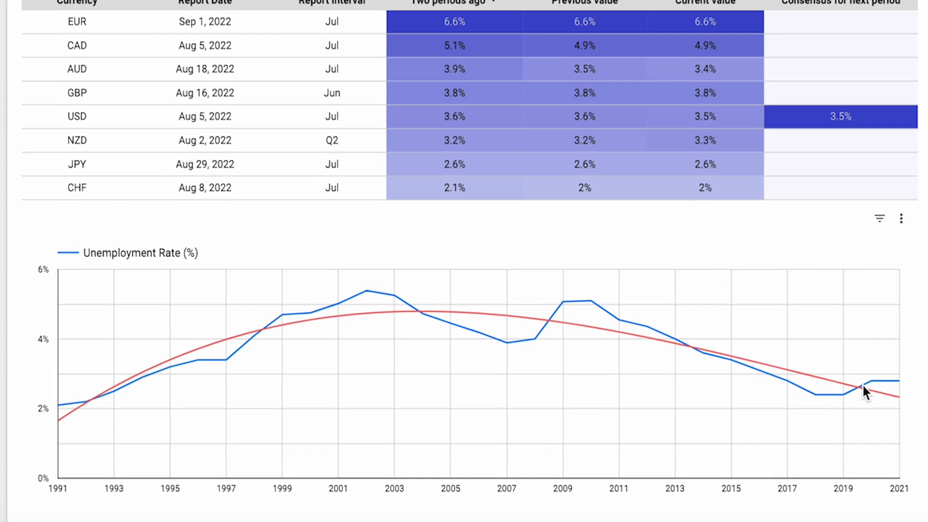
mouse_move(899, 393)
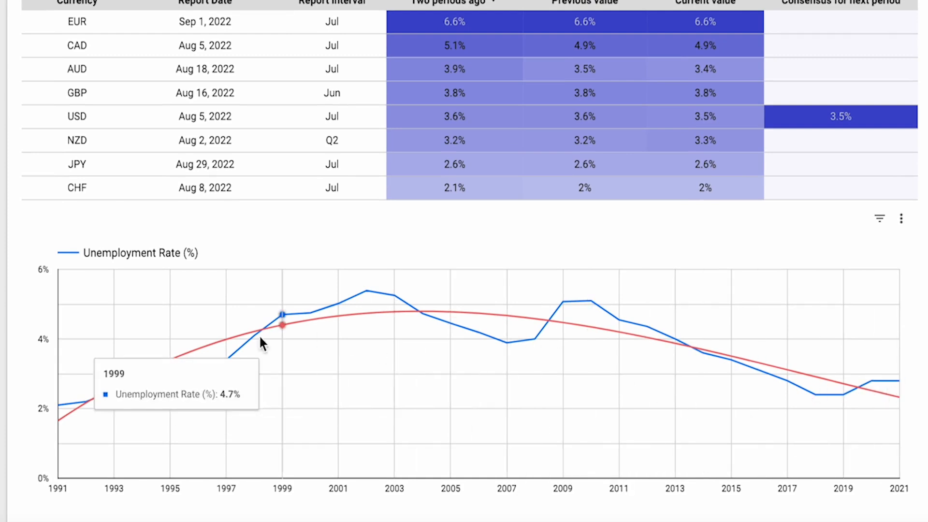
mouse_move(199, 365)
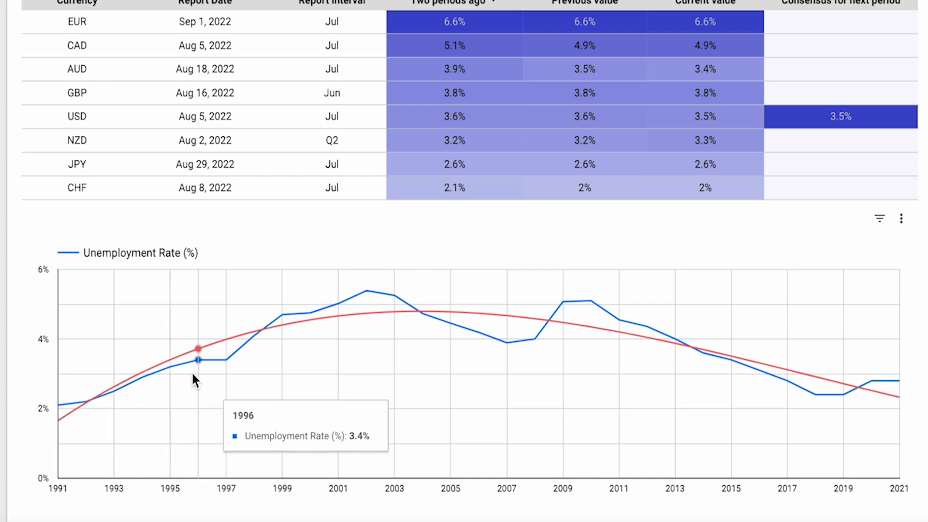
mouse_move(816, 375)
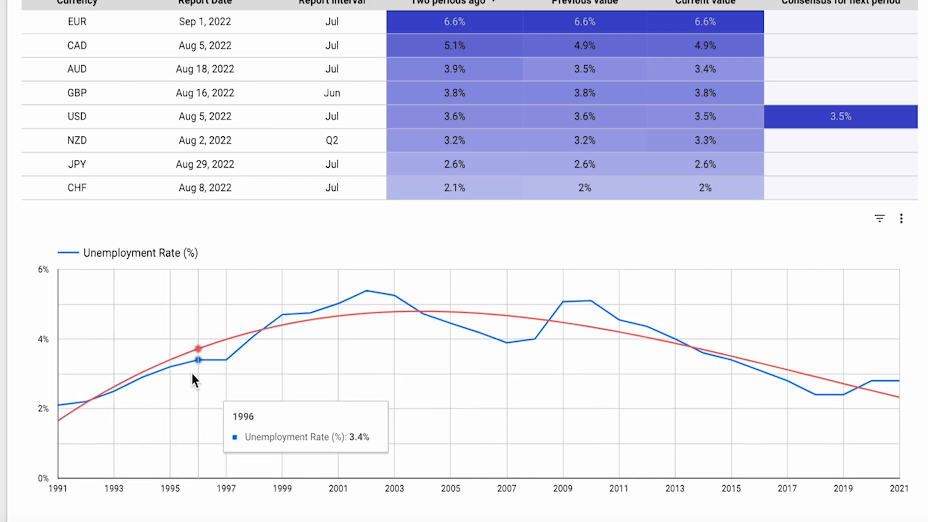
mouse_move(395, 299)
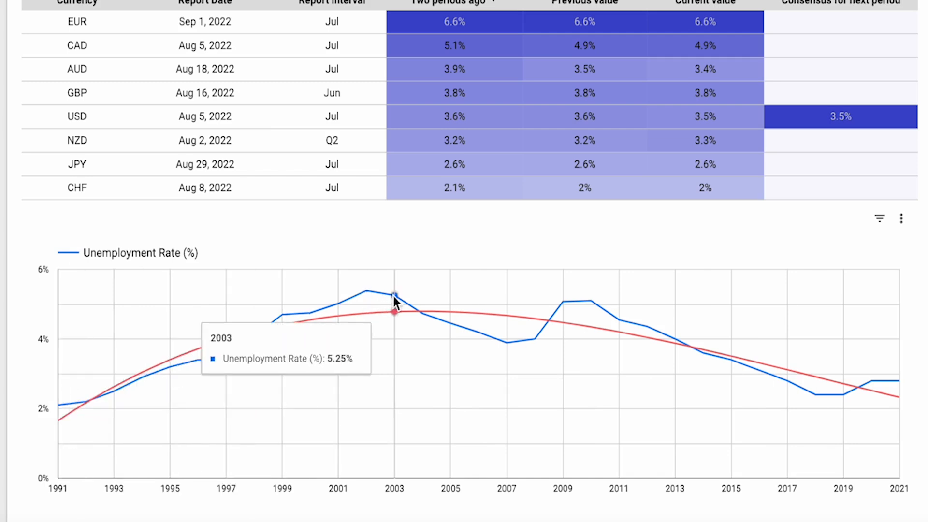
mouse_move(602, 310)
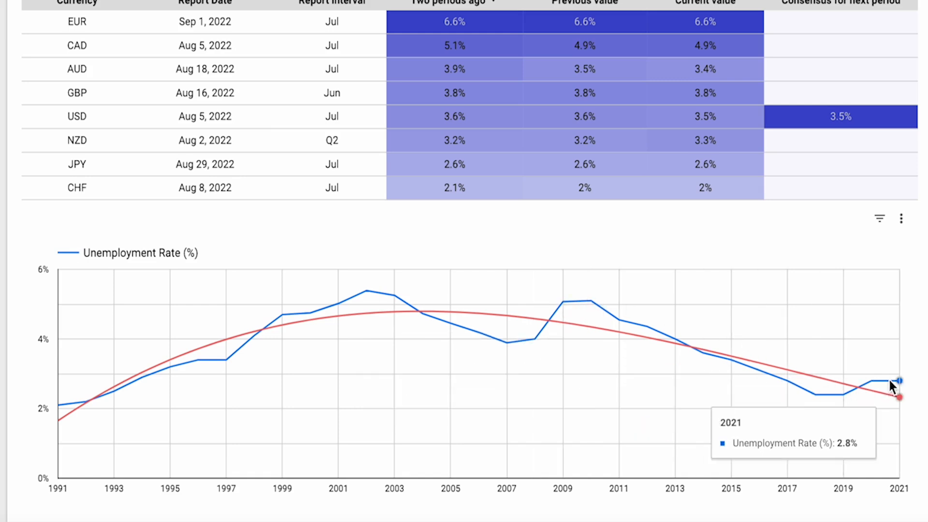
mouse_move(112, 386)
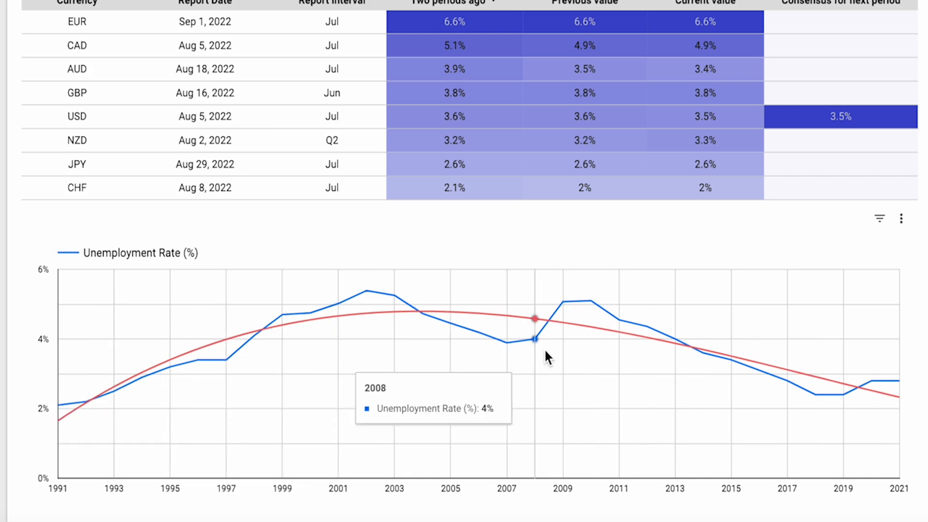
mouse_move(870, 382)
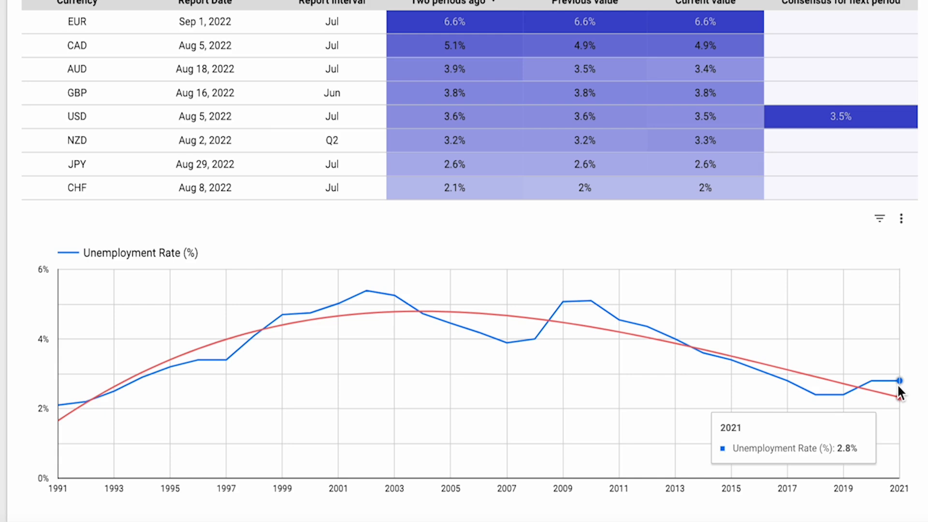
mouse_move(844, 392)
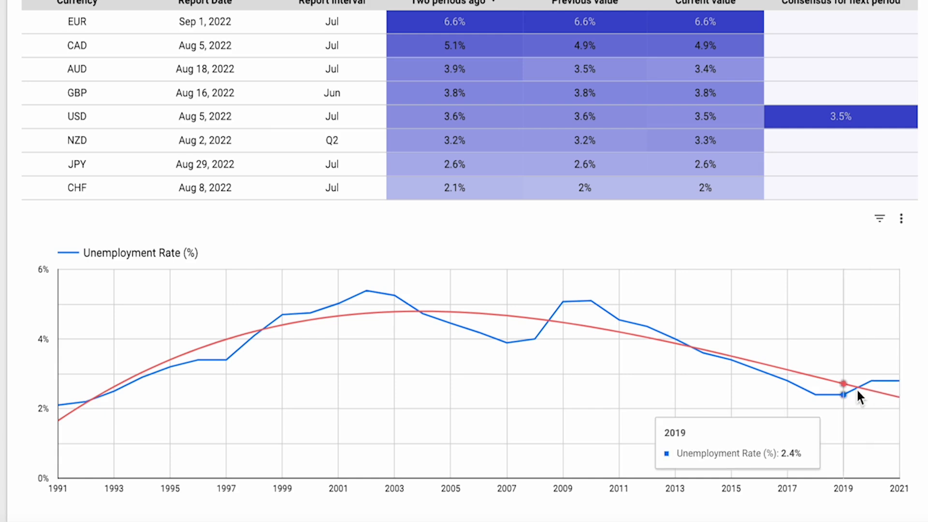
mouse_move(897, 400)
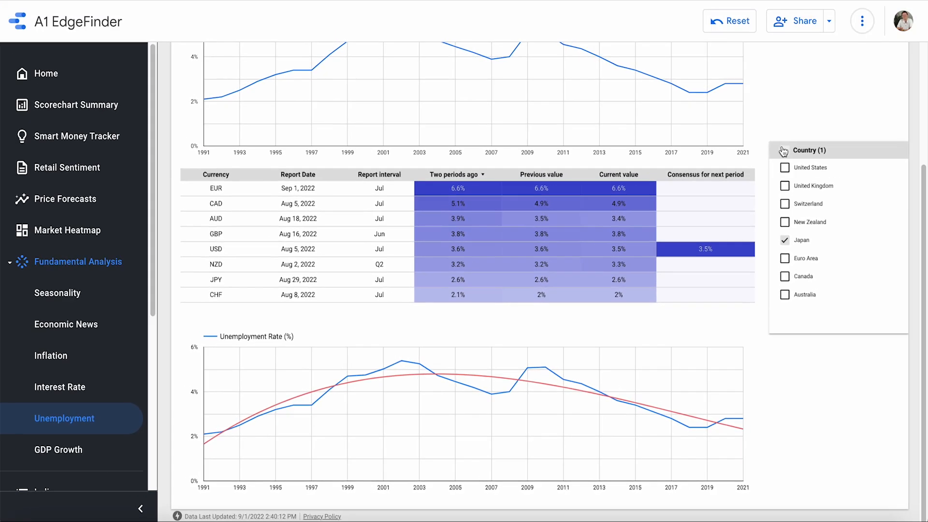
Reselect all countries, then filter the charts to the United States only
left_click(803, 149)
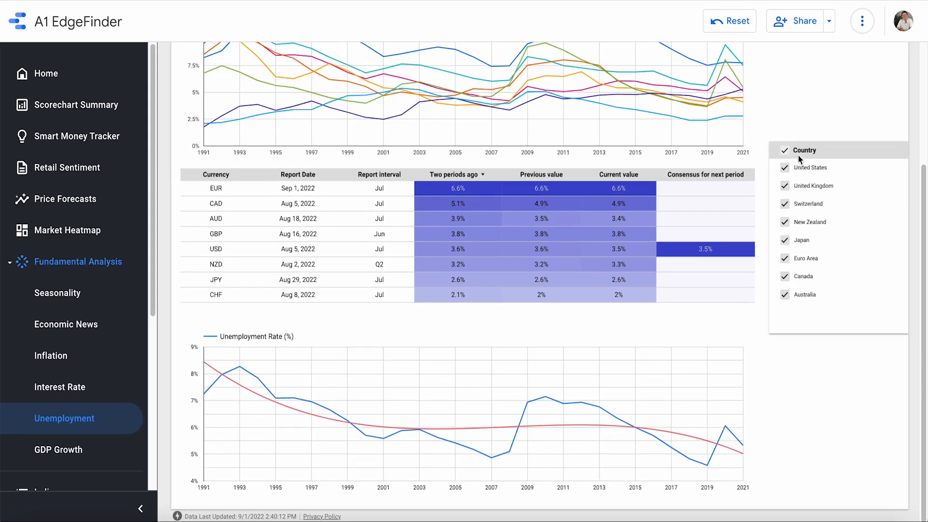
left_click(881, 167)
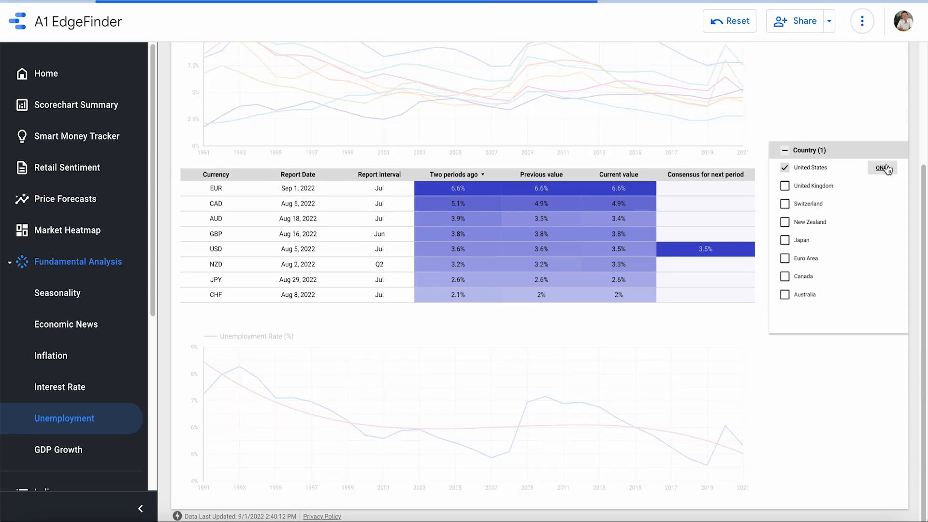
left_click(881, 167)
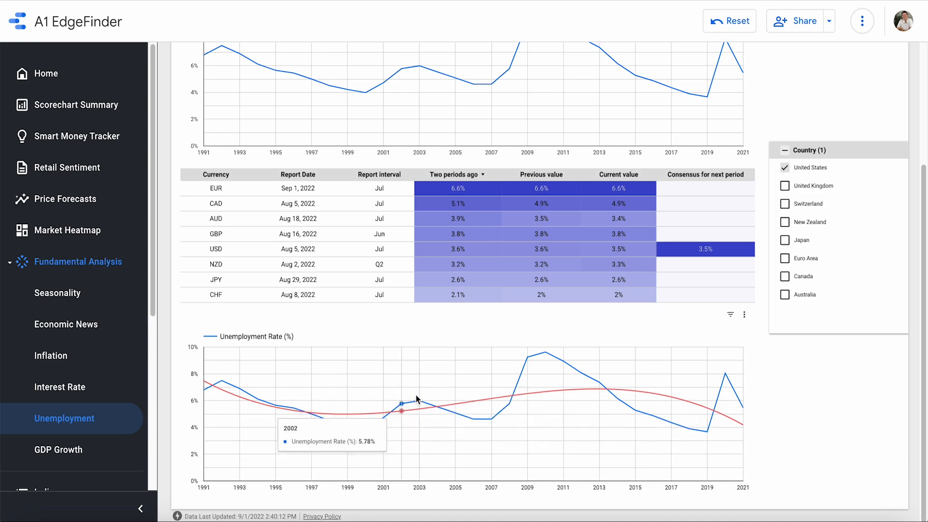
mouse_move(618, 390)
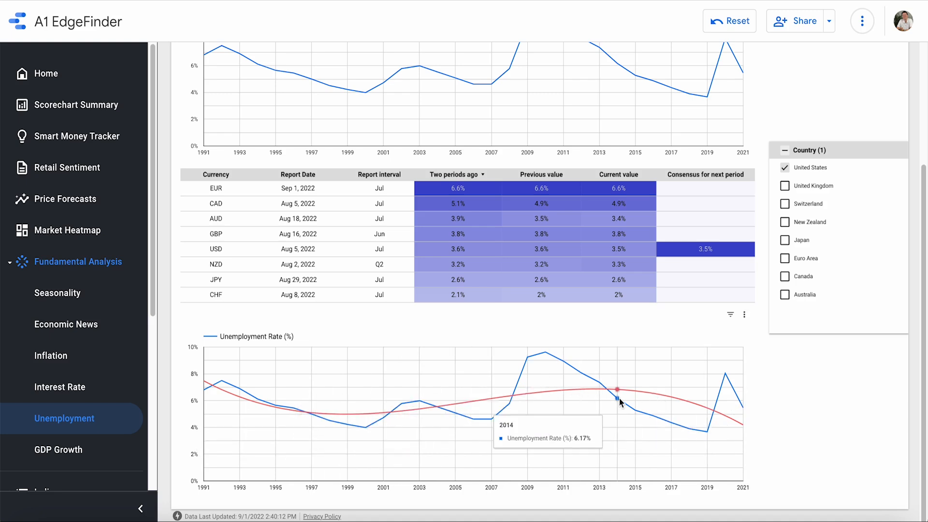
mouse_move(748, 402)
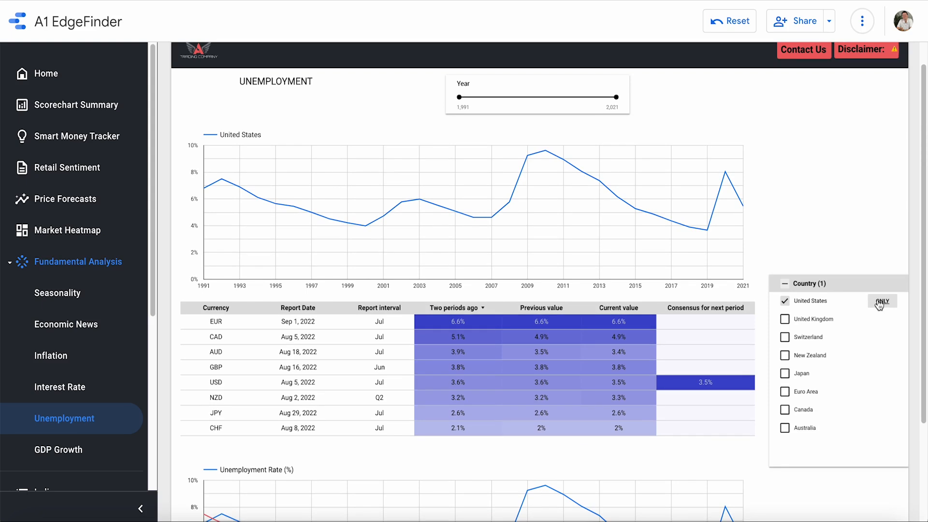
Reselect all countries and move the Year slider start to about 2018
left_click(784, 300)
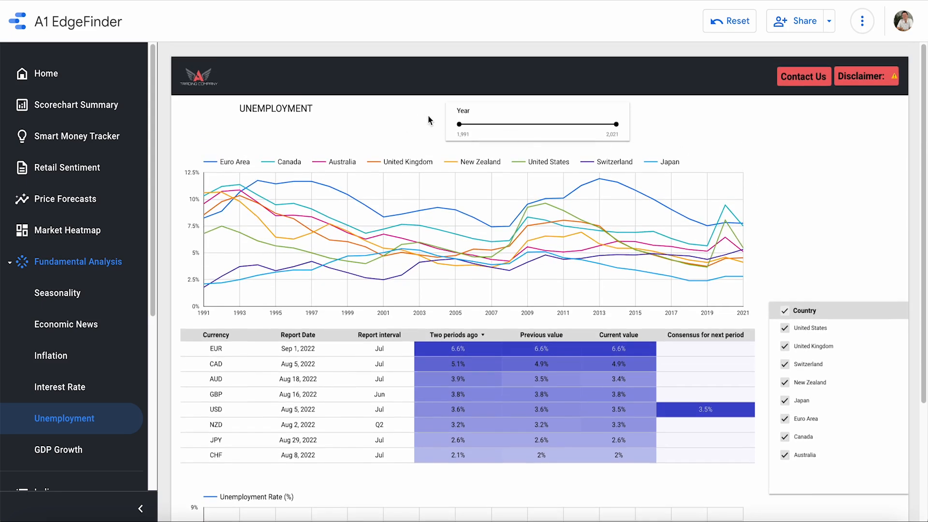
left_click_drag(460, 125, 545, 124)
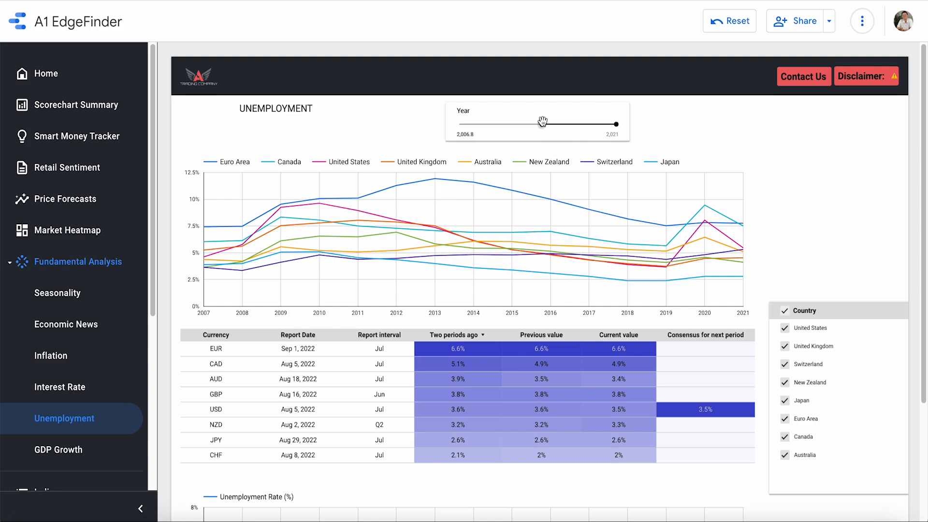
left_click_drag(543, 124, 555, 125)
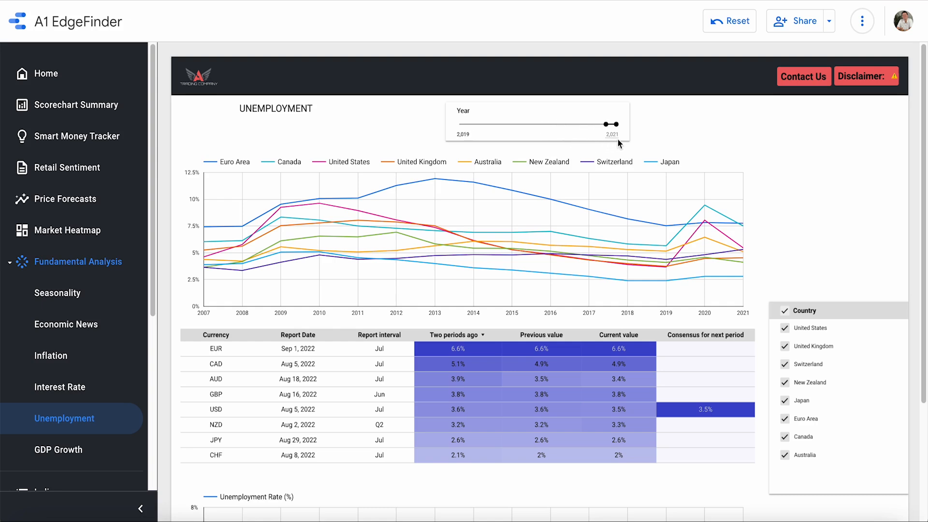
left_click_drag(594, 125, 591, 124)
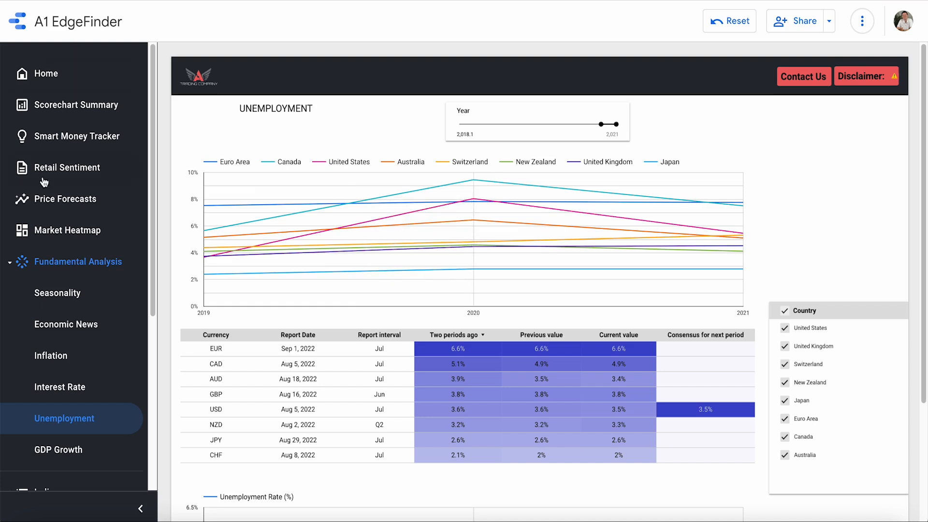
Expand the Minor Currency pairs list in the sidebar toward AUD/NZD
scroll("down", 3)
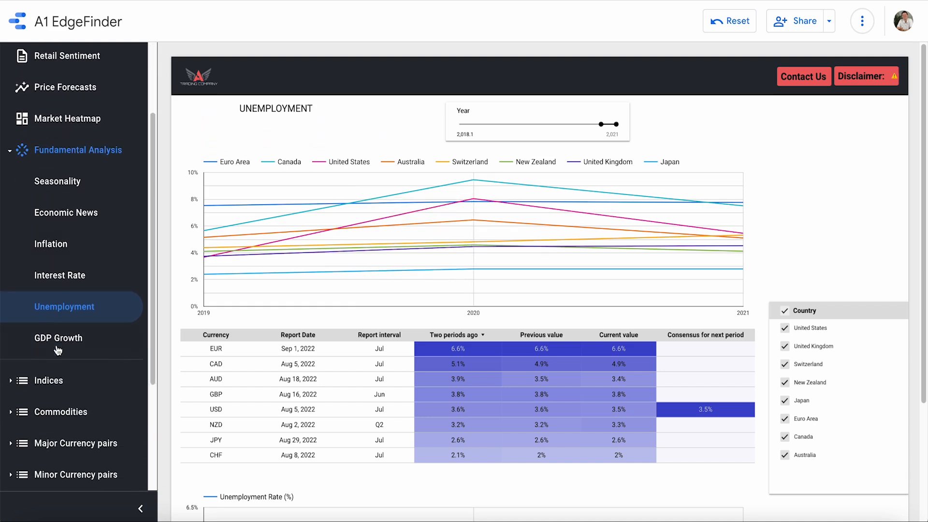
scroll("down", 3)
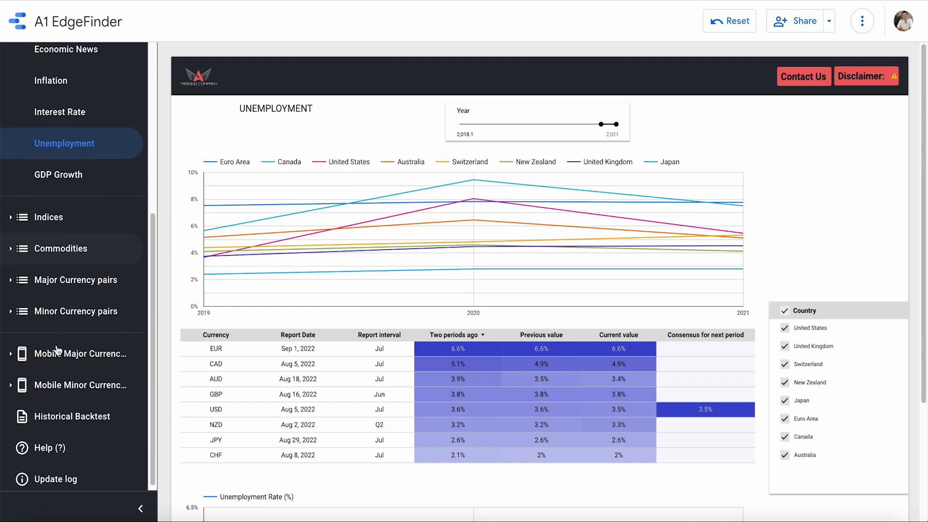
left_click(77, 310)
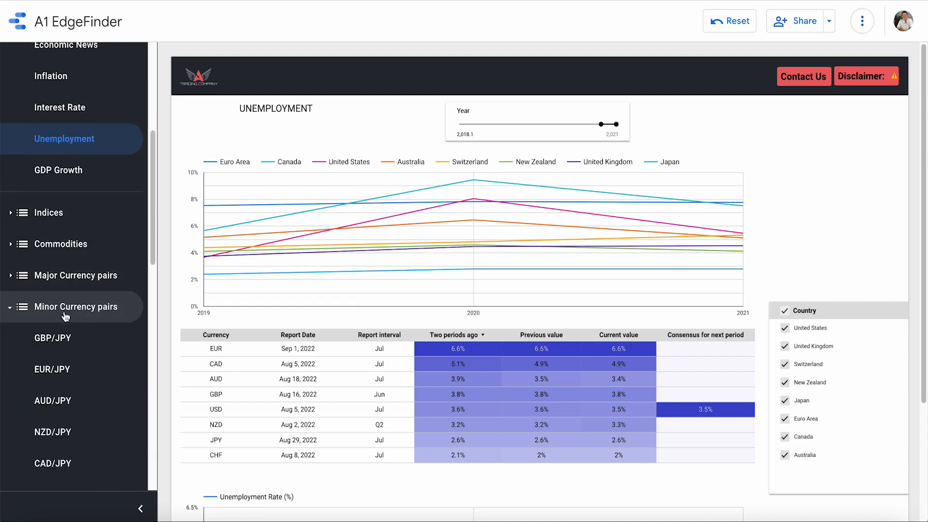
mouse_move(76, 275)
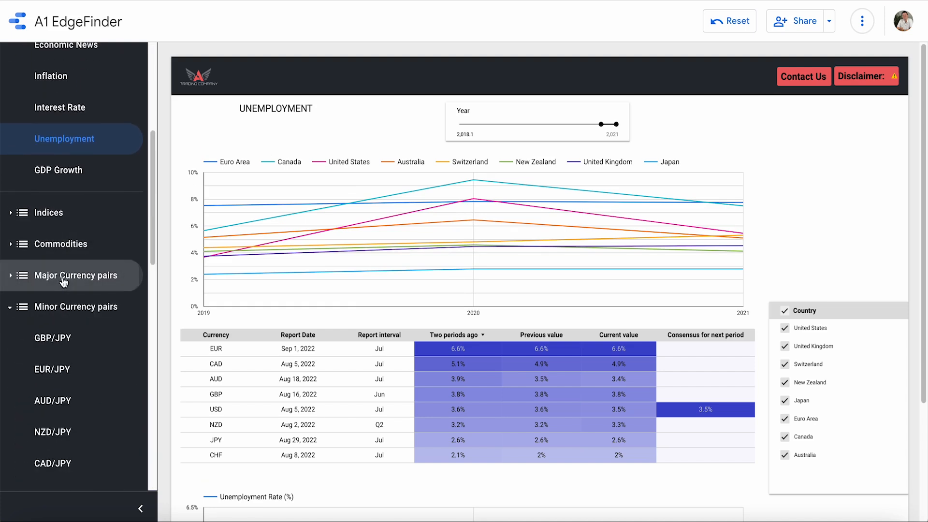
scroll("down", 3)
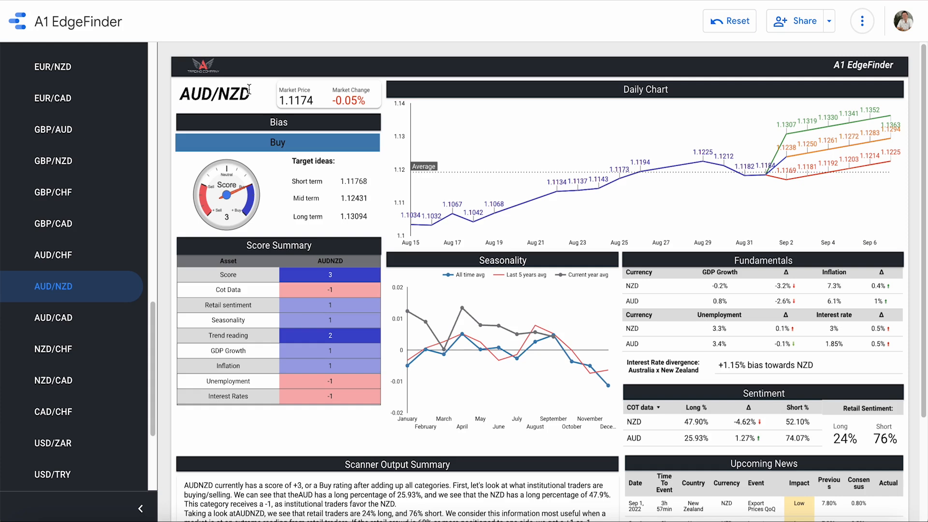
mouse_move(251, 95)
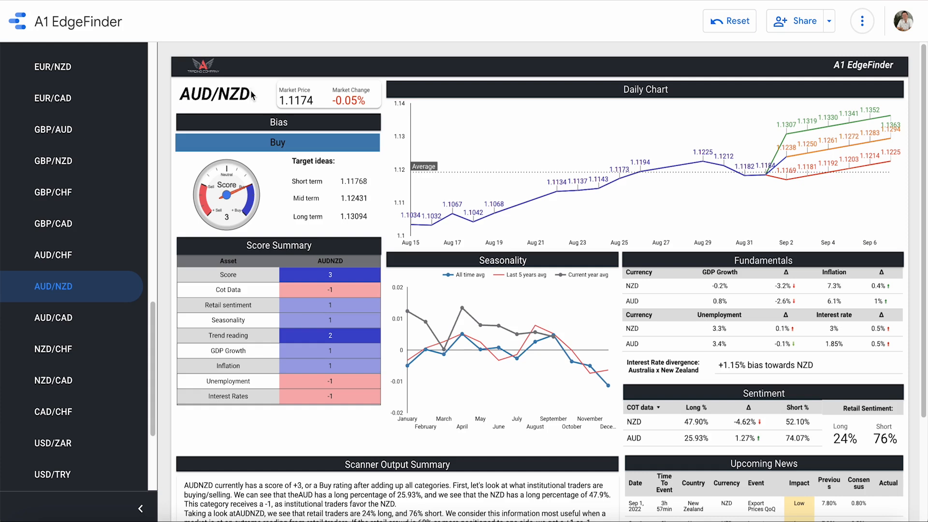
mouse_move(251, 97)
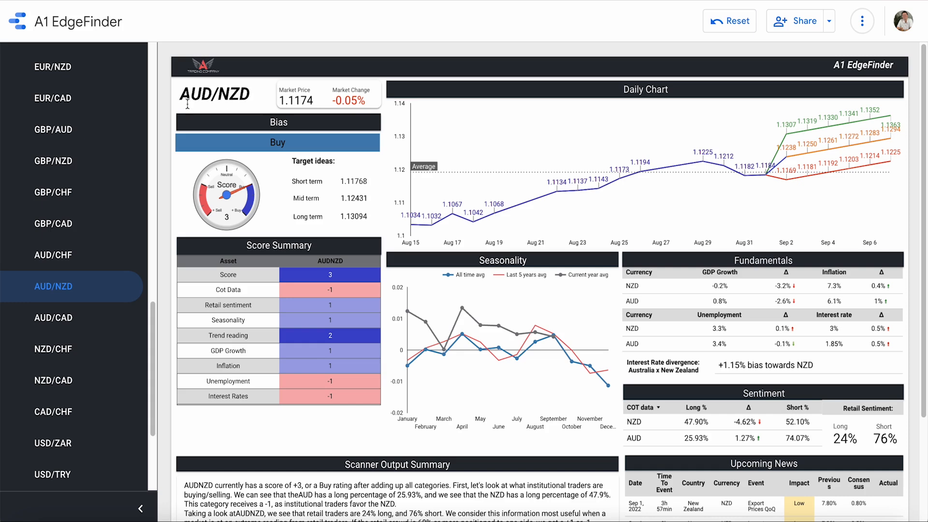
mouse_move(733, 291)
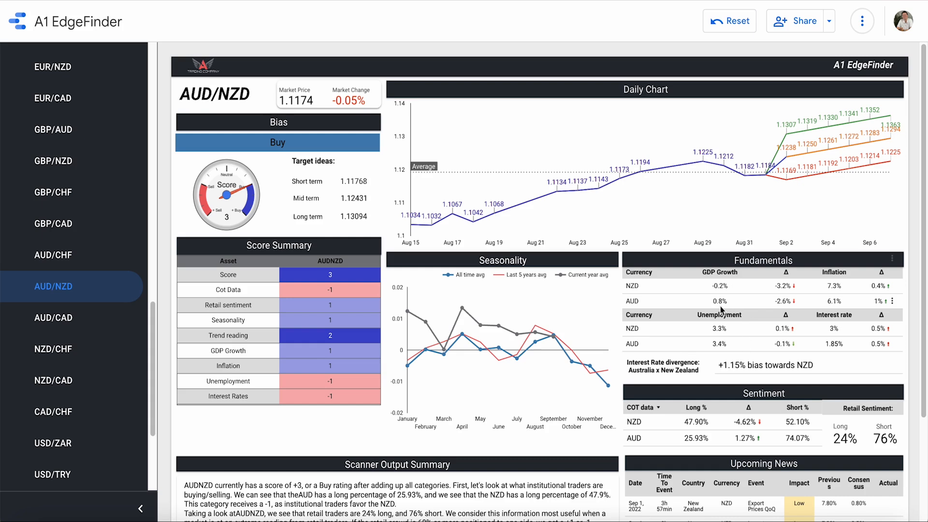
mouse_move(658, 359)
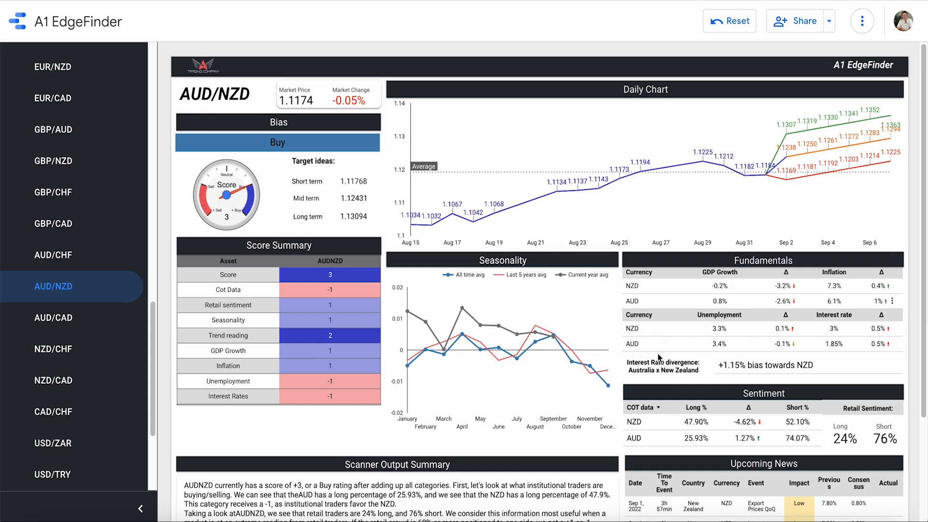
mouse_move(714, 339)
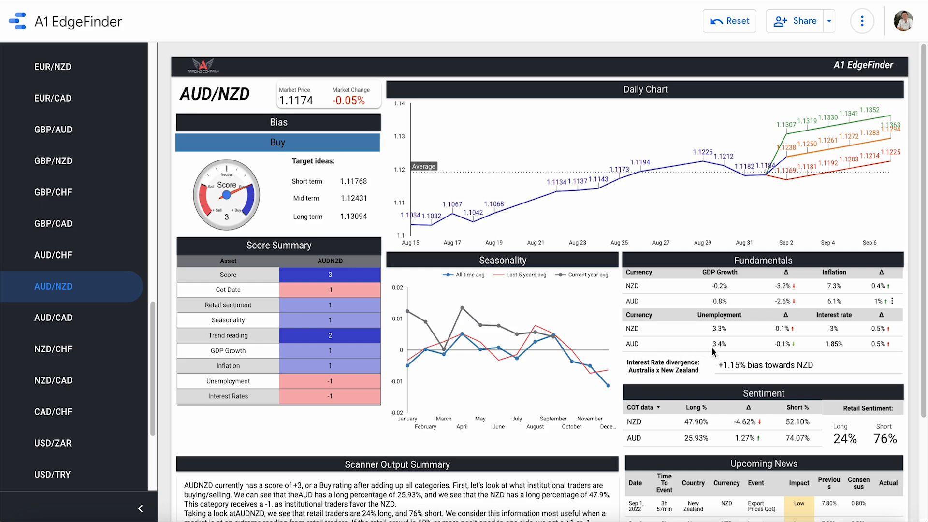
mouse_move(633, 350)
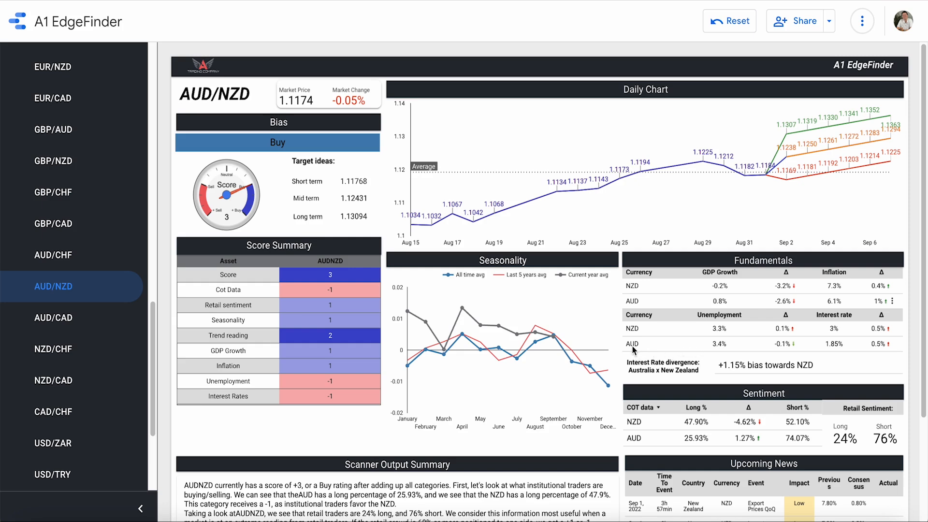
mouse_move(719, 350)
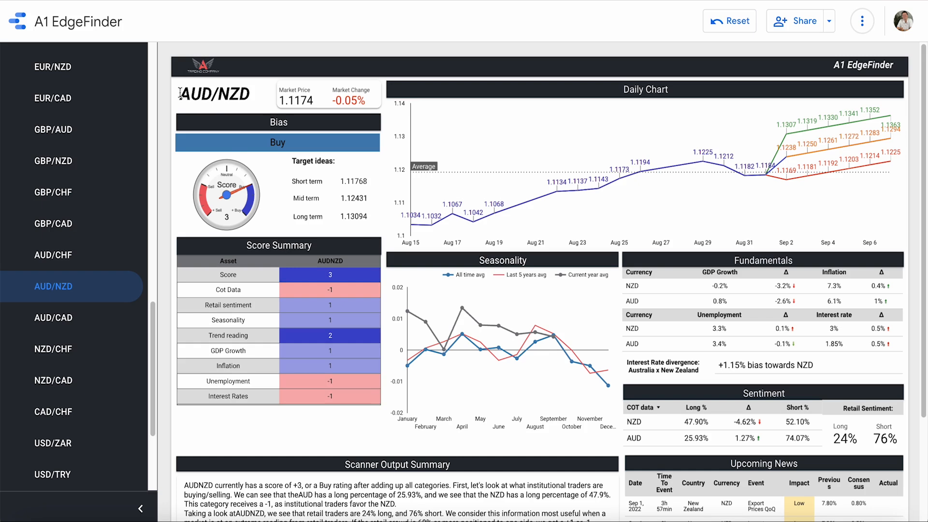
mouse_move(217, 115)
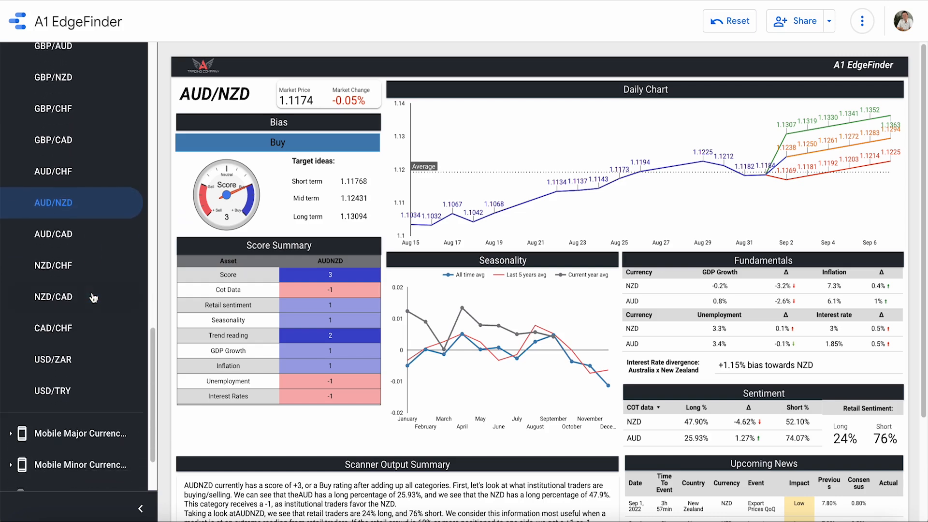
Scroll the Minor Currency pairs list down toward CHF/JPY
scroll("down", 3)
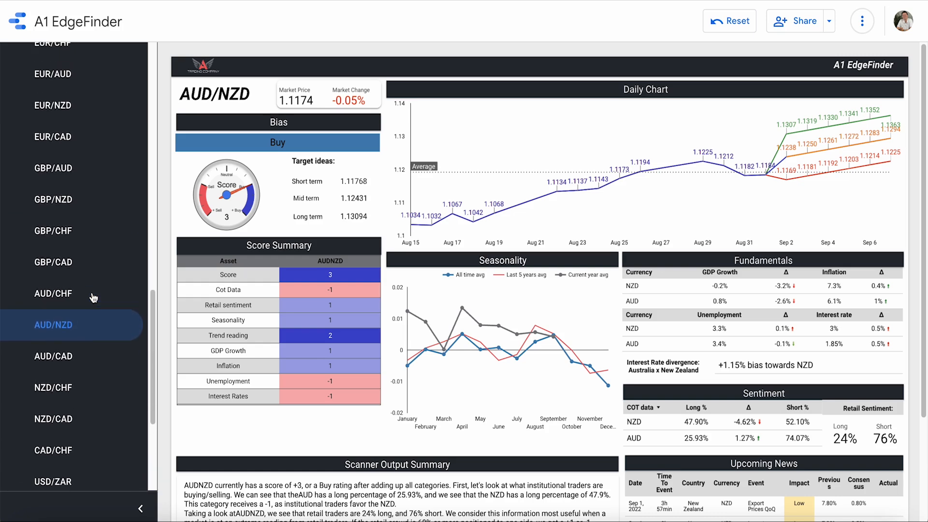
scroll("down", 3)
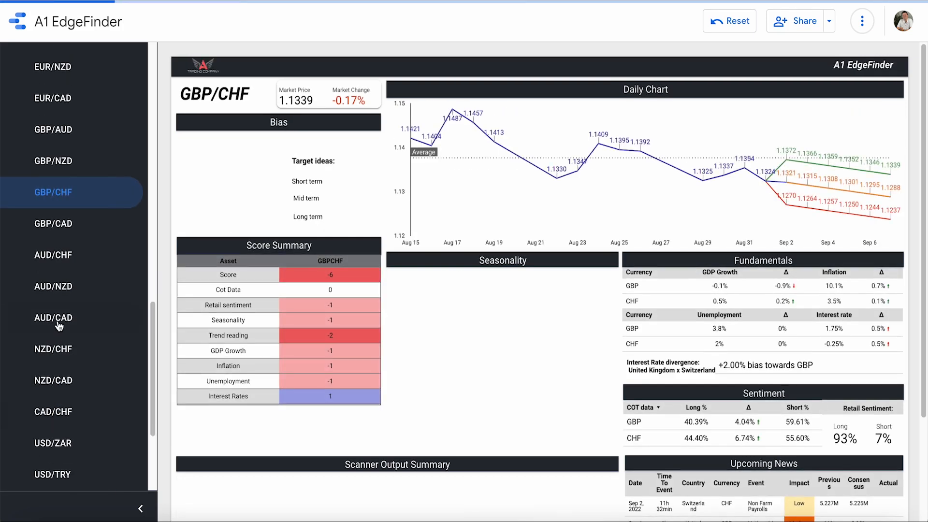
scroll("down", 3)
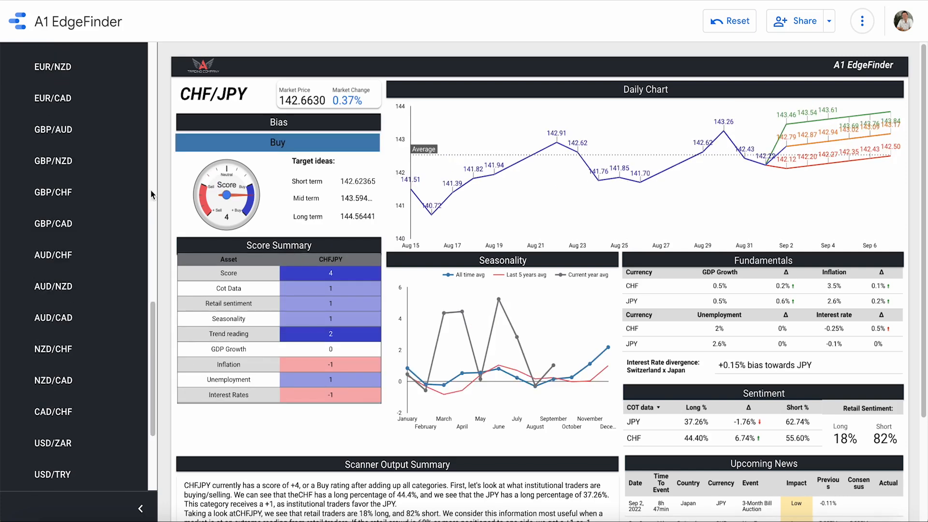
mouse_move(165, 232)
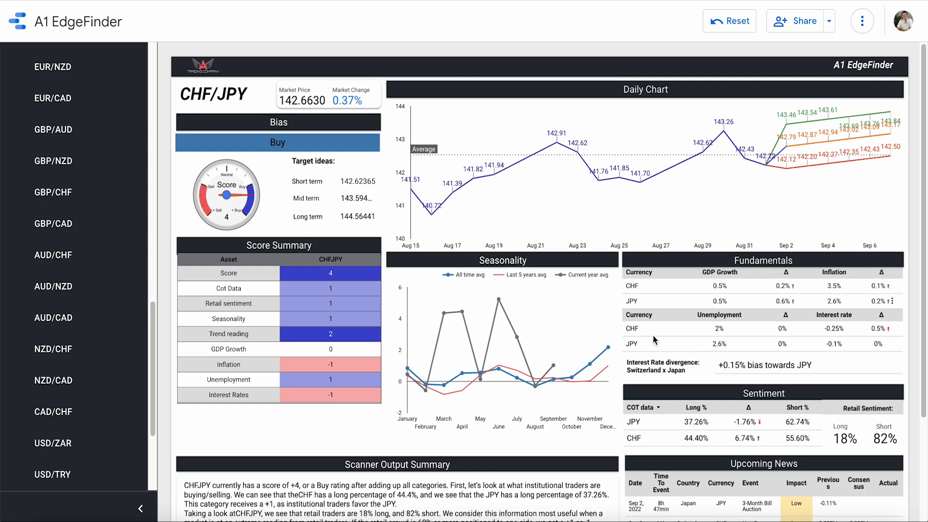
mouse_move(722, 340)
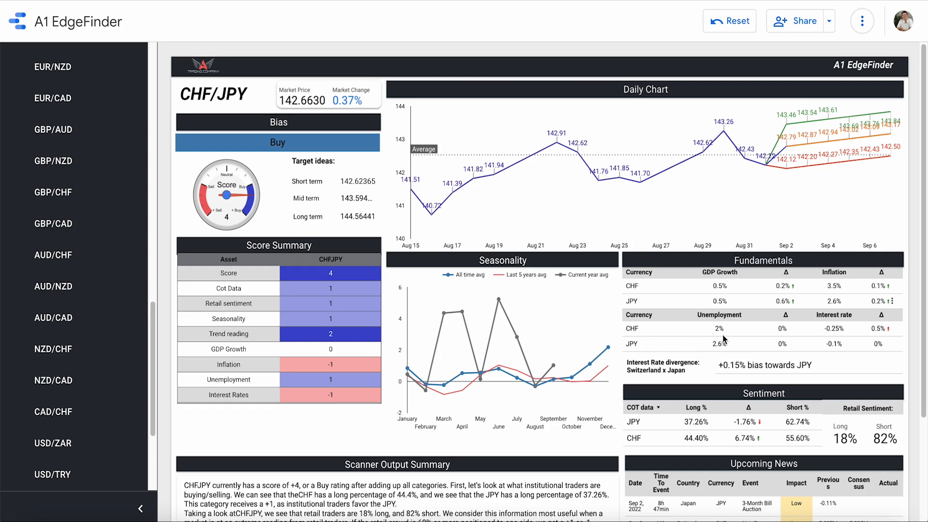
mouse_move(633, 349)
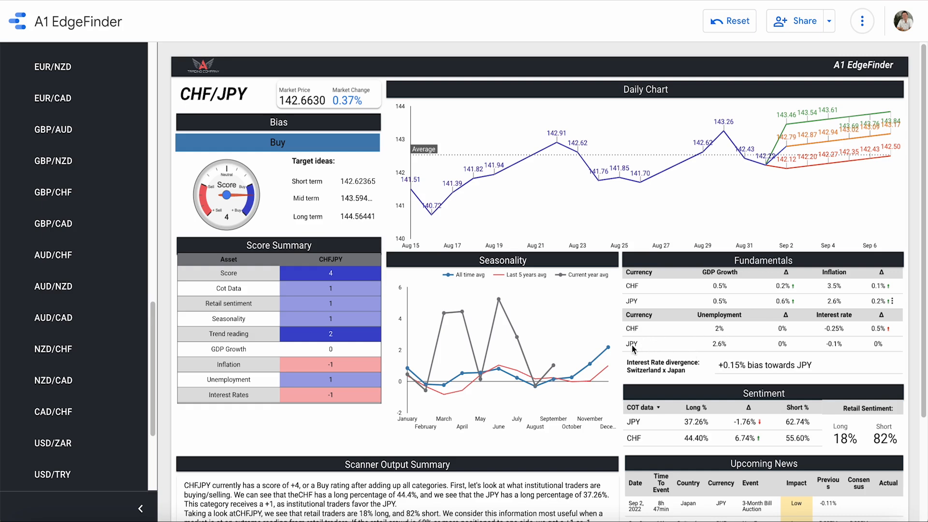
mouse_move(721, 352)
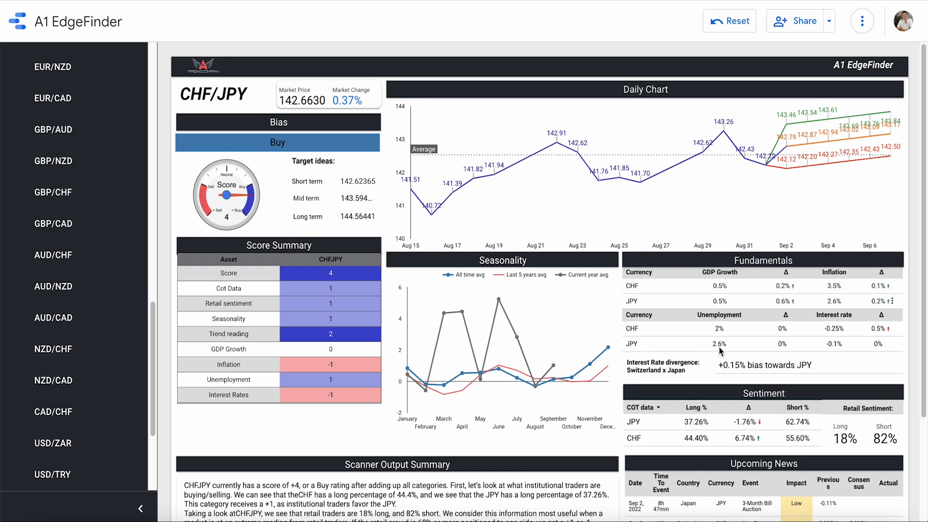
mouse_move(721, 354)
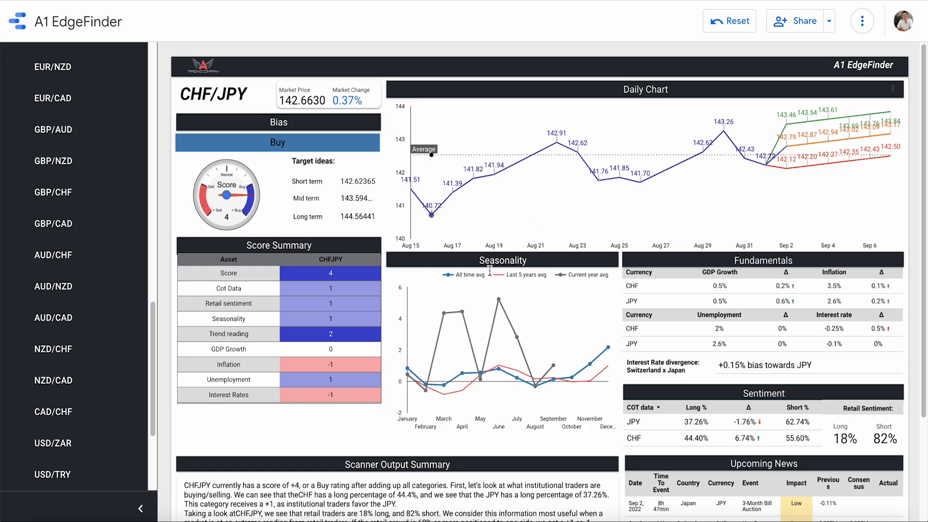
mouse_move(710, 365)
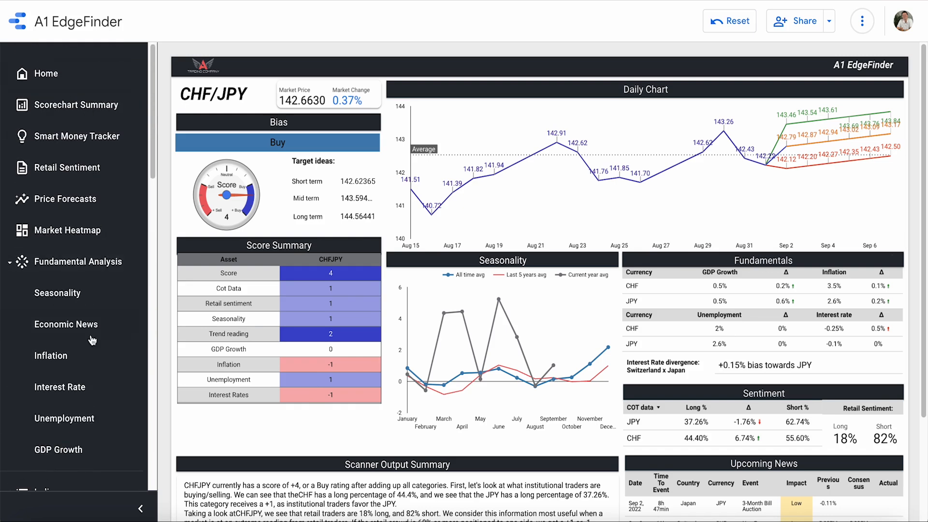
mouse_move(65, 429)
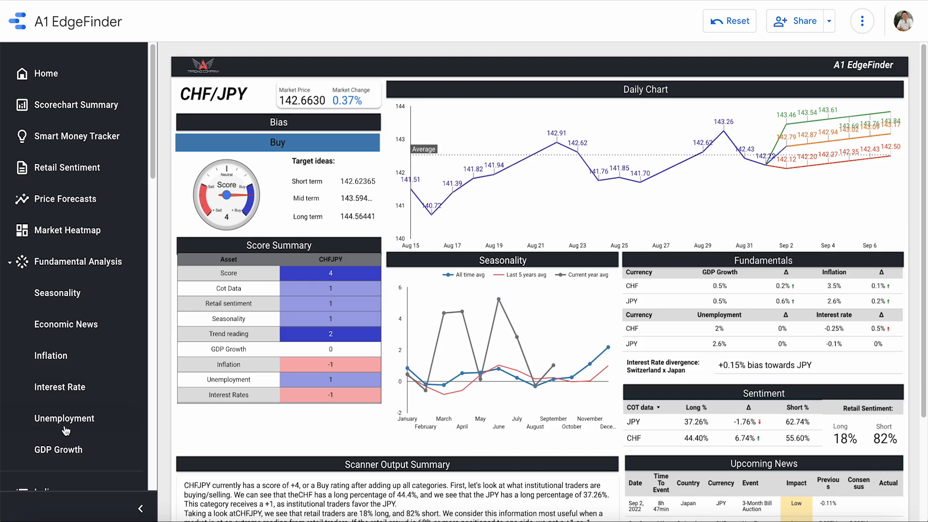
Reopen the Unemployment comparison, then return to the Home dashboard
left_click(63, 418)
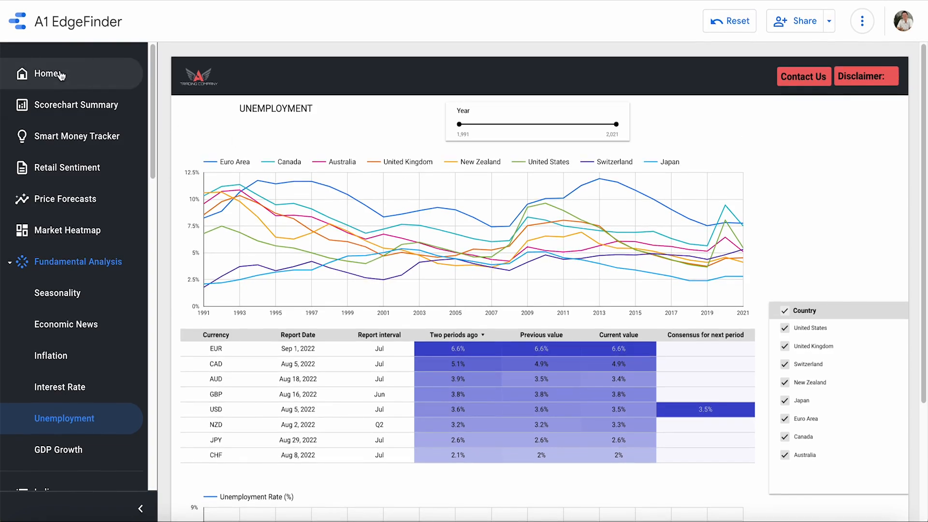
left_click(52, 73)
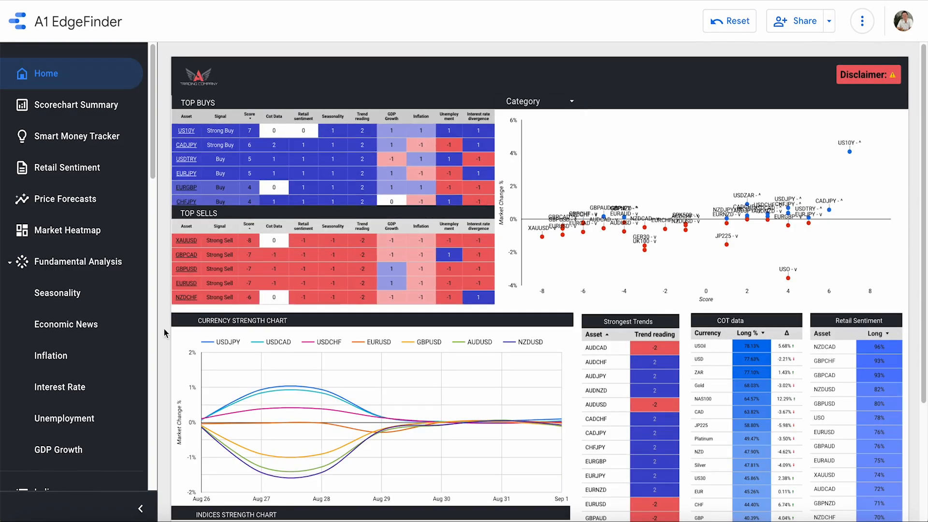
mouse_move(638, 23)
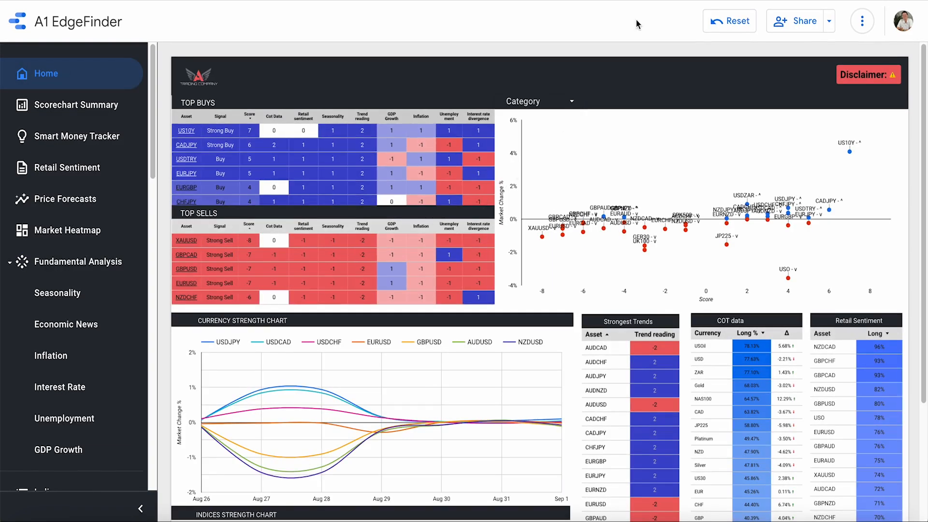